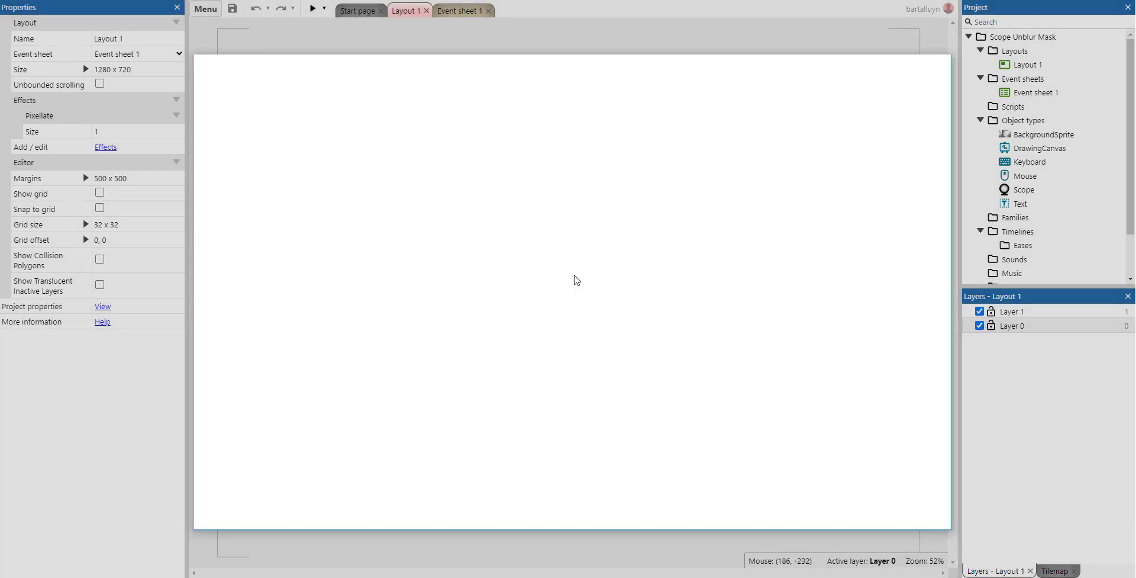
# Start a preview of the layout with the blurred forest and scope.
pyautogui.click(312, 9)
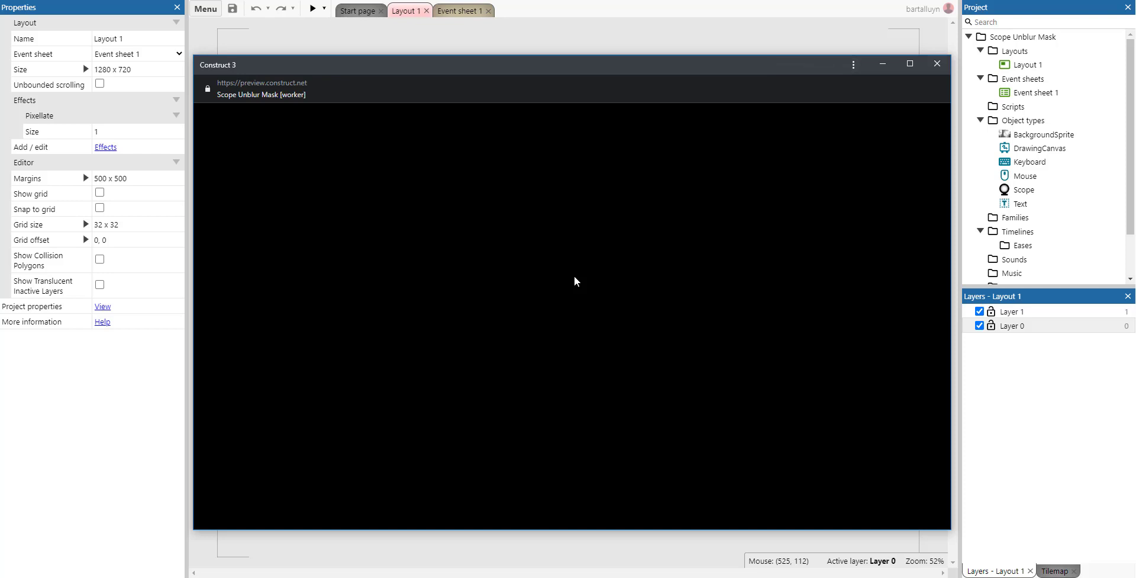
pyautogui.moveTo(583, 278)
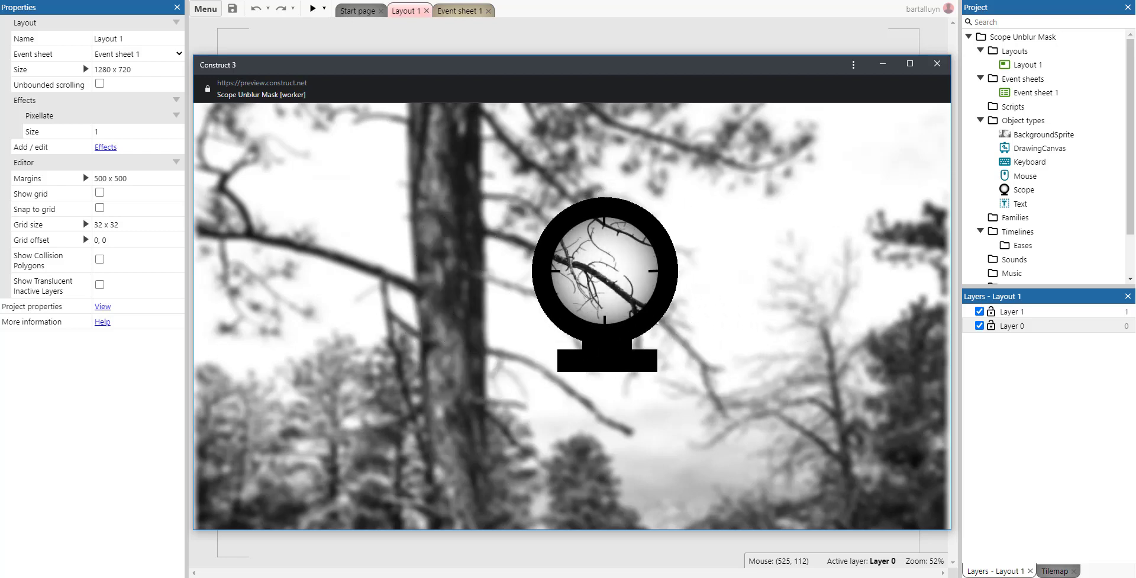
pyautogui.moveTo(489, 210)
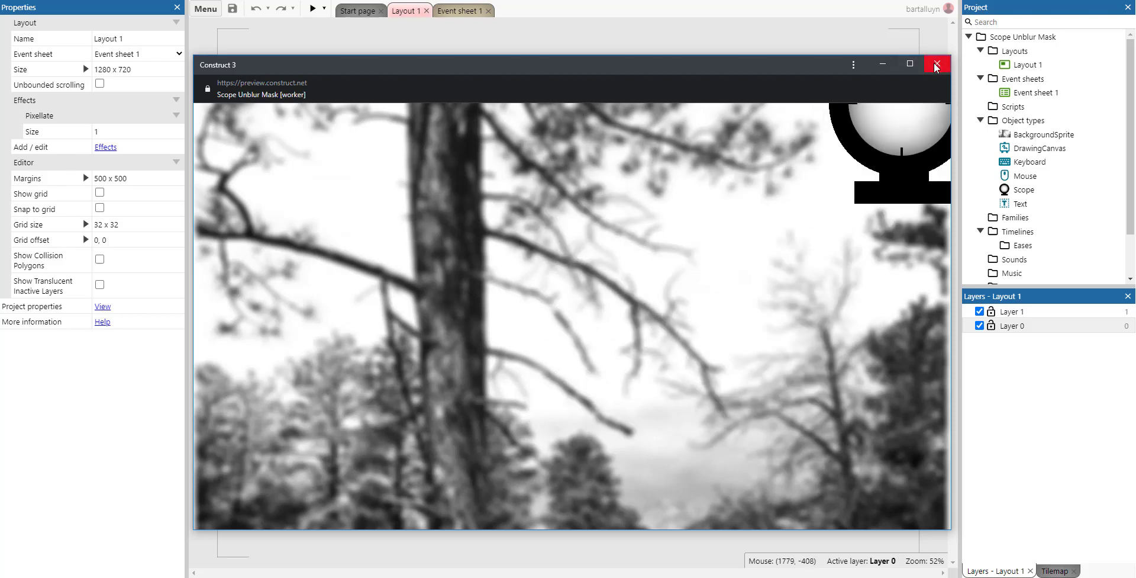
# Close the preview and show Layer 0's BlurHorizontal and BlurVertical effect settings.
pyautogui.click(935, 64)
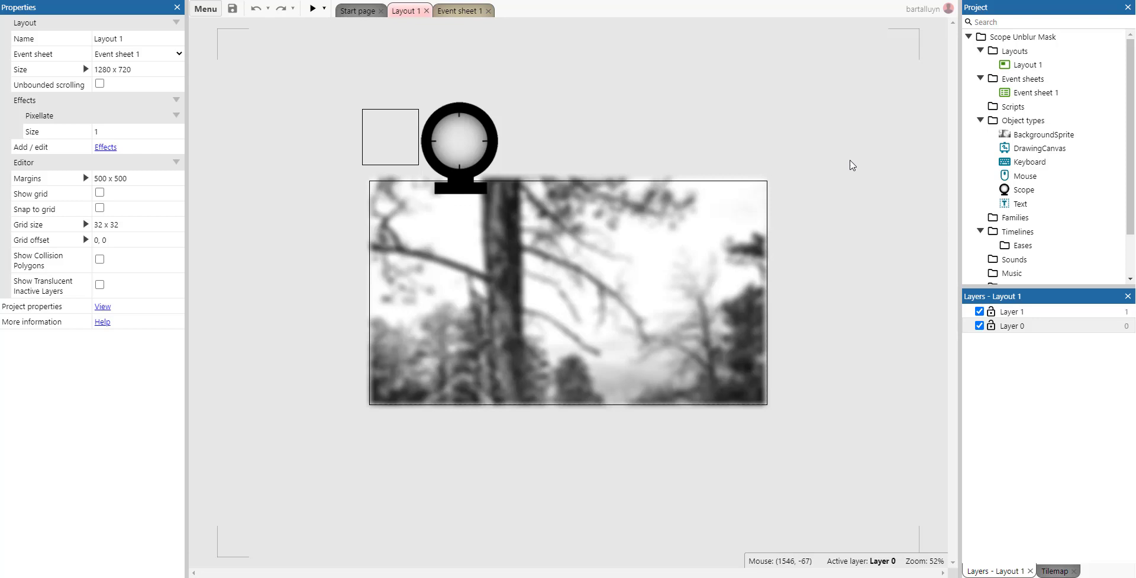
pyautogui.moveTo(991, 305)
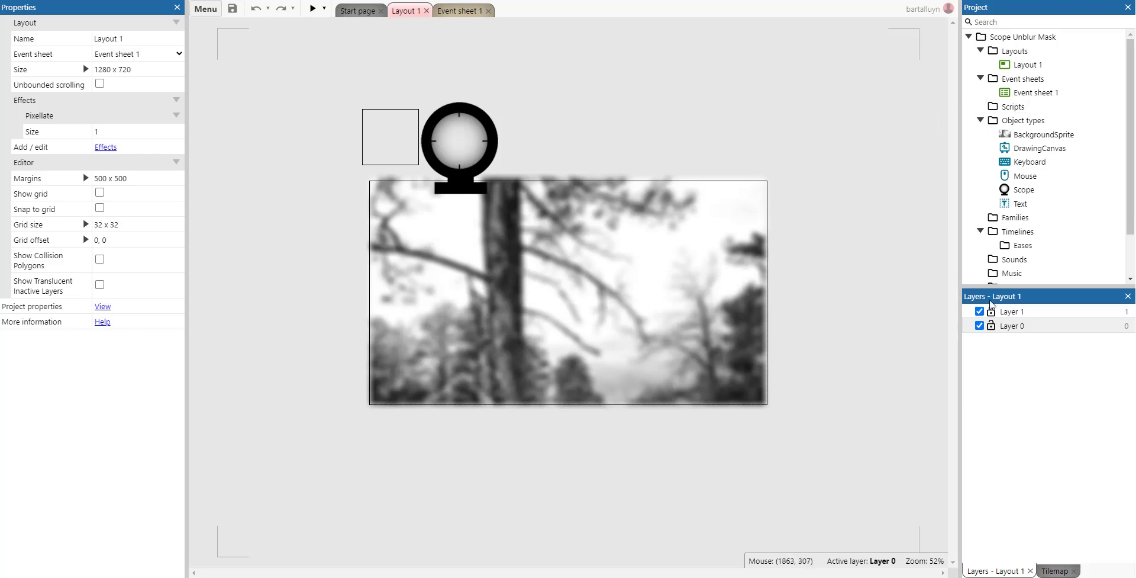
pyautogui.click(1014, 324)
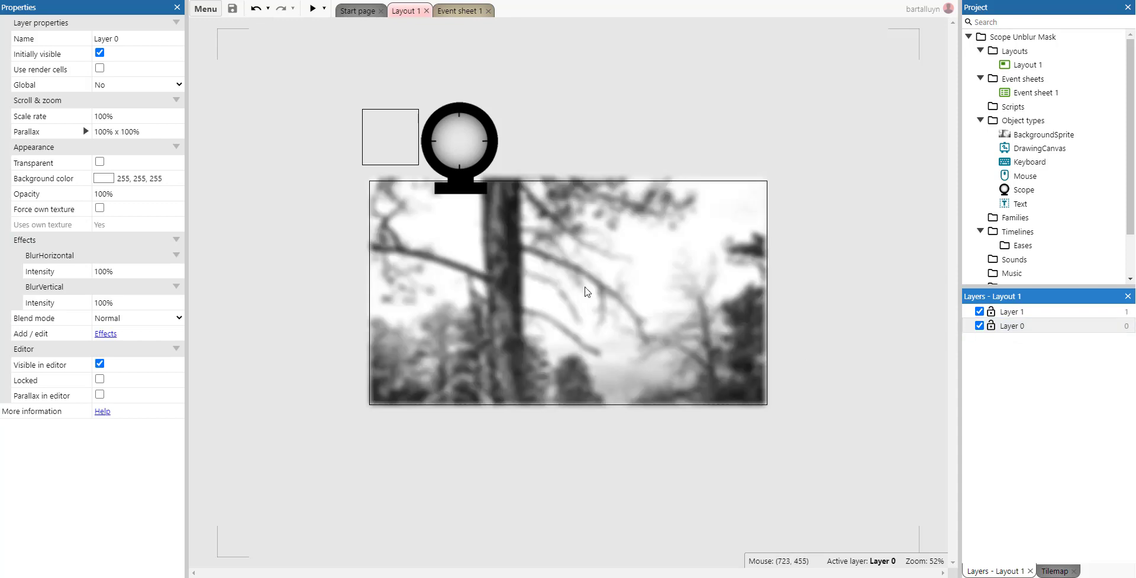
pyautogui.moveTo(692, 288)
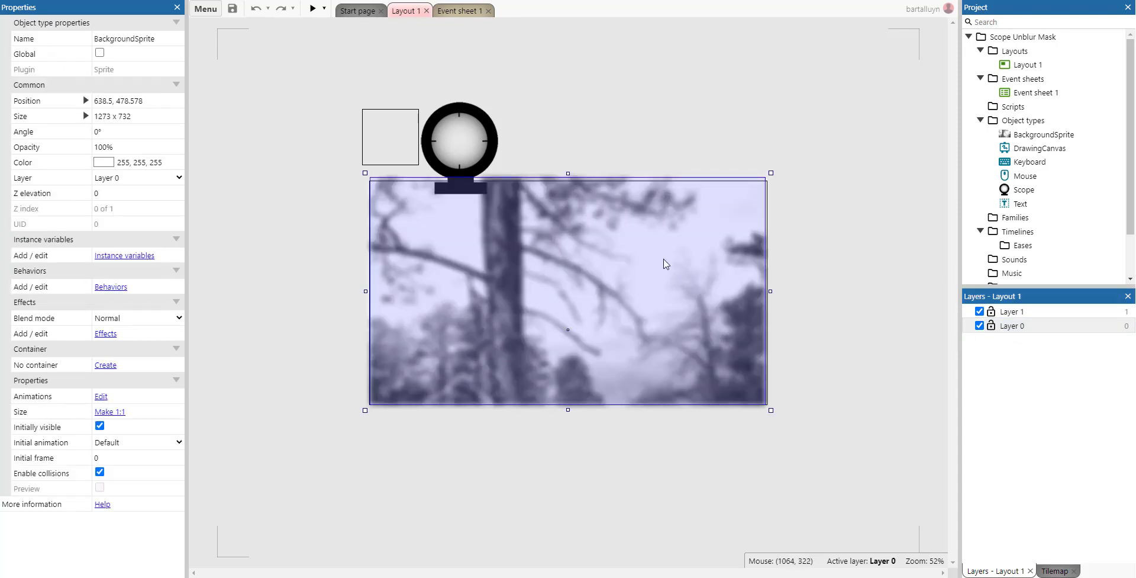
pyautogui.moveTo(845, 274)
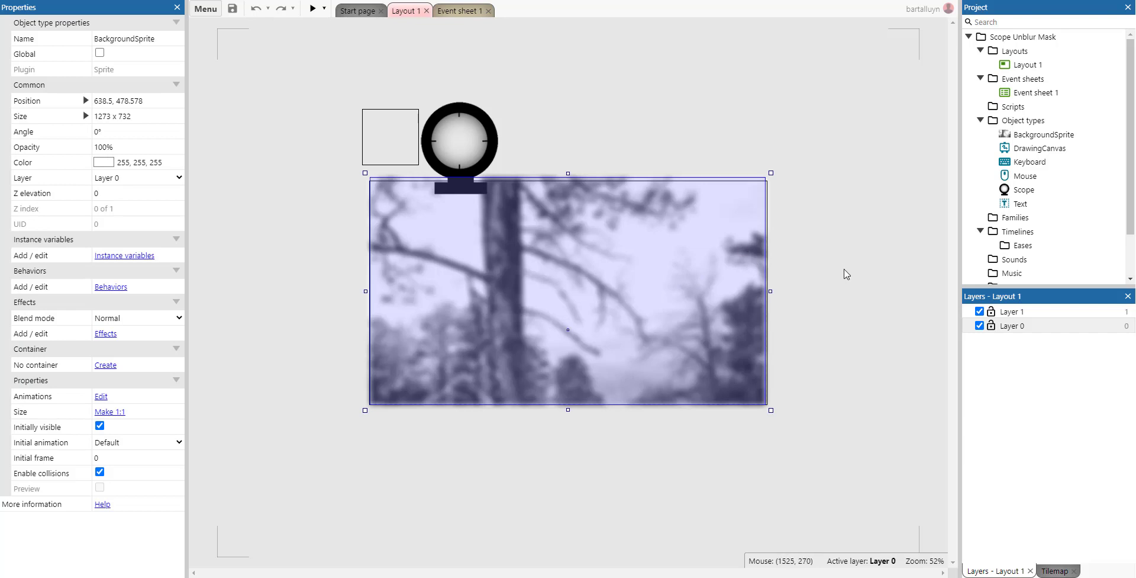
pyautogui.click(1014, 326)
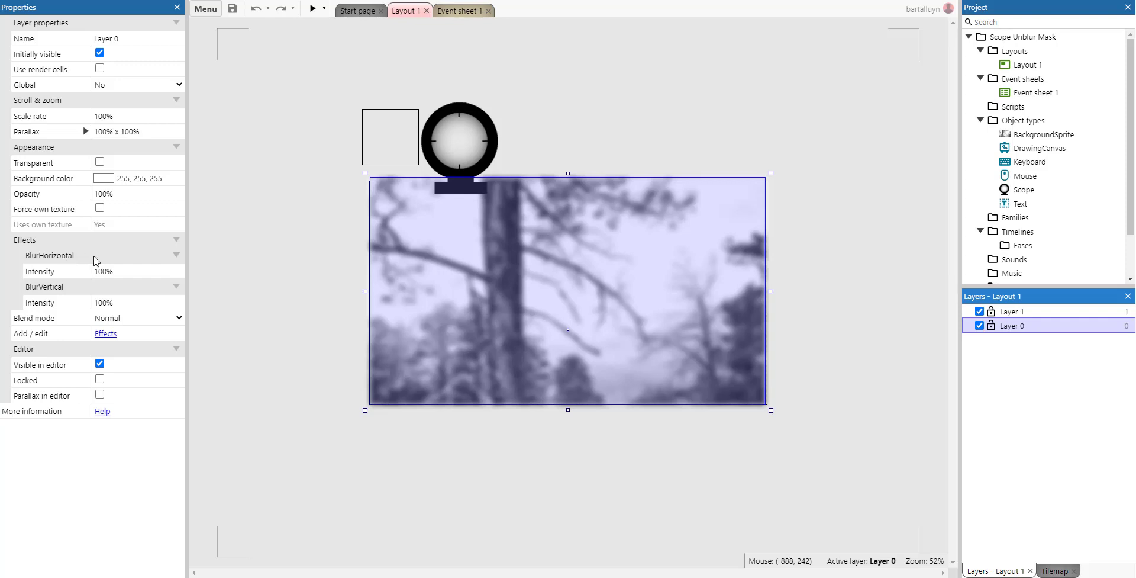
pyautogui.moveTo(889, 285)
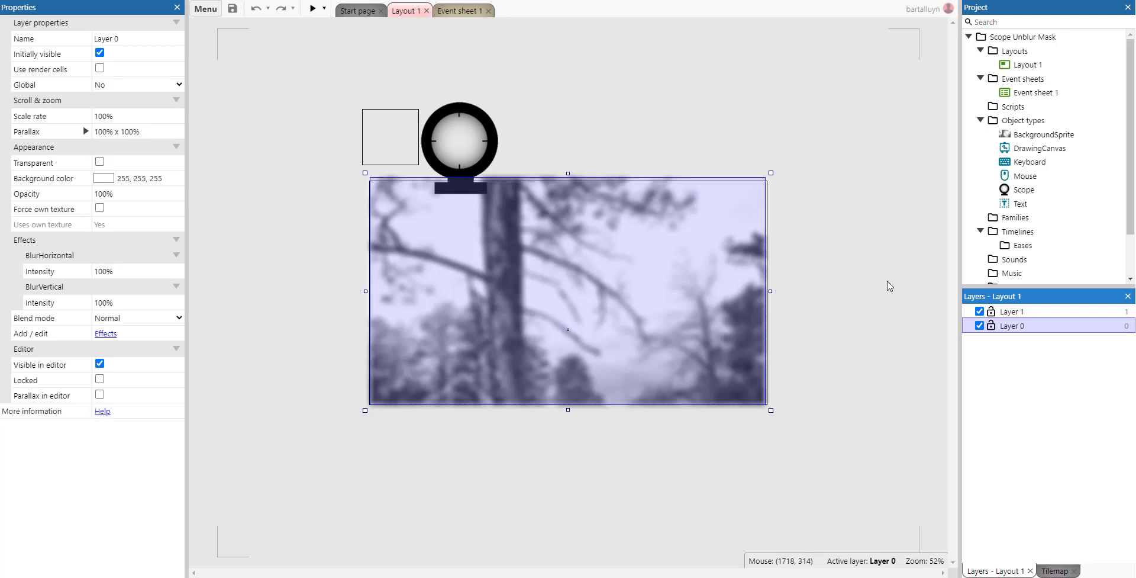
pyautogui.click(980, 311)
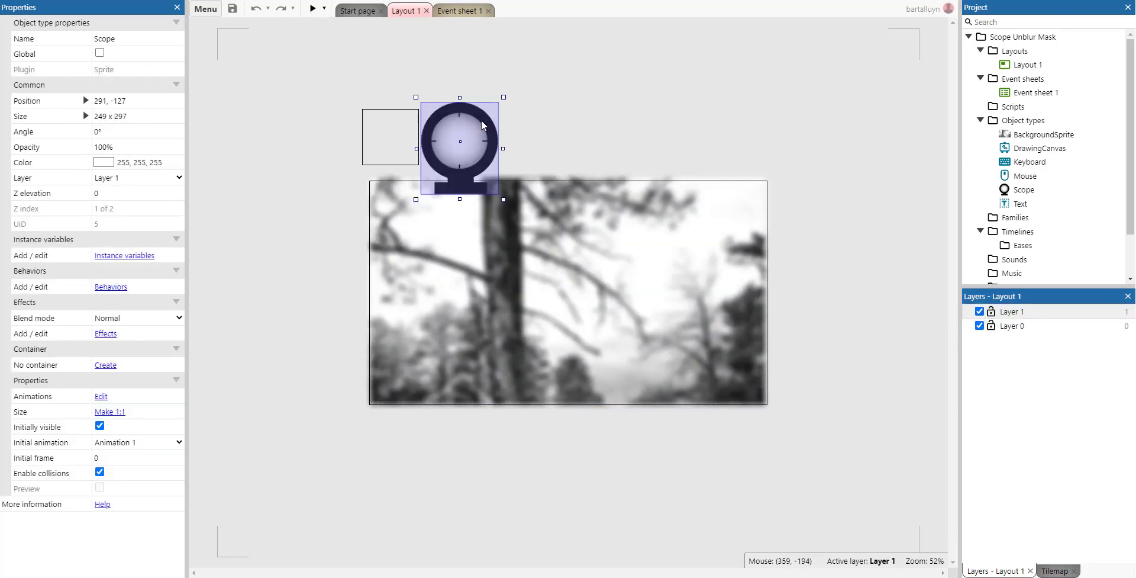
pyautogui.moveTo(479, 122)
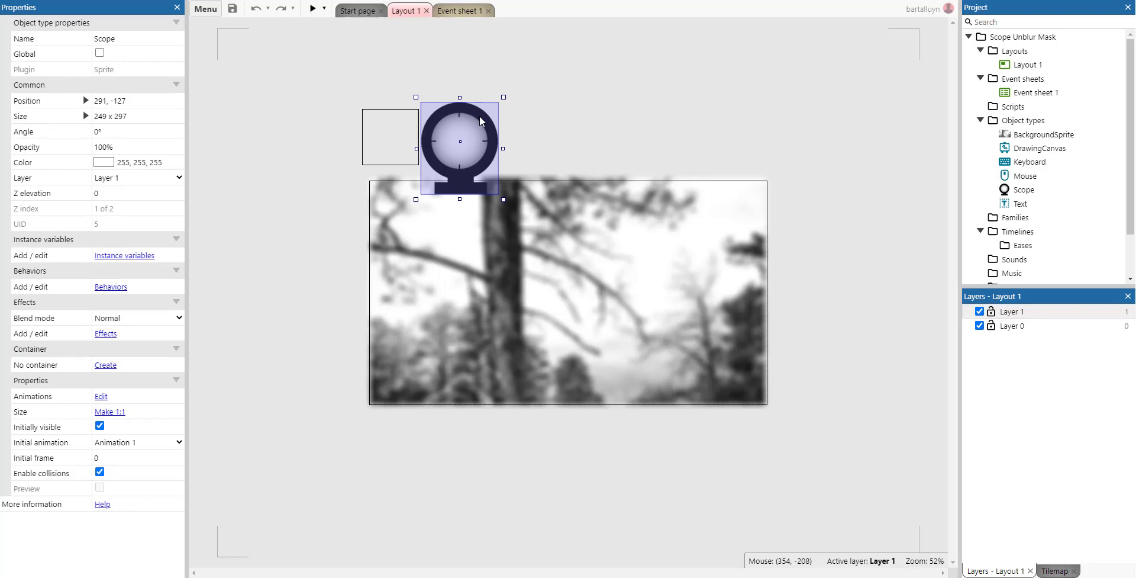
pyautogui.moveTo(372, 79)
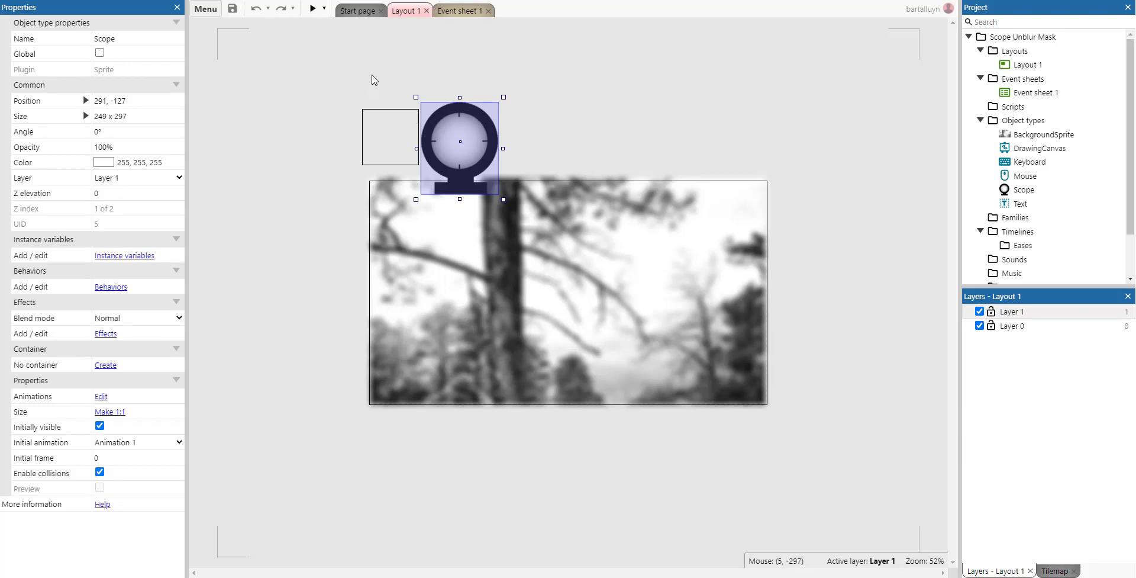
pyautogui.moveTo(383, 133)
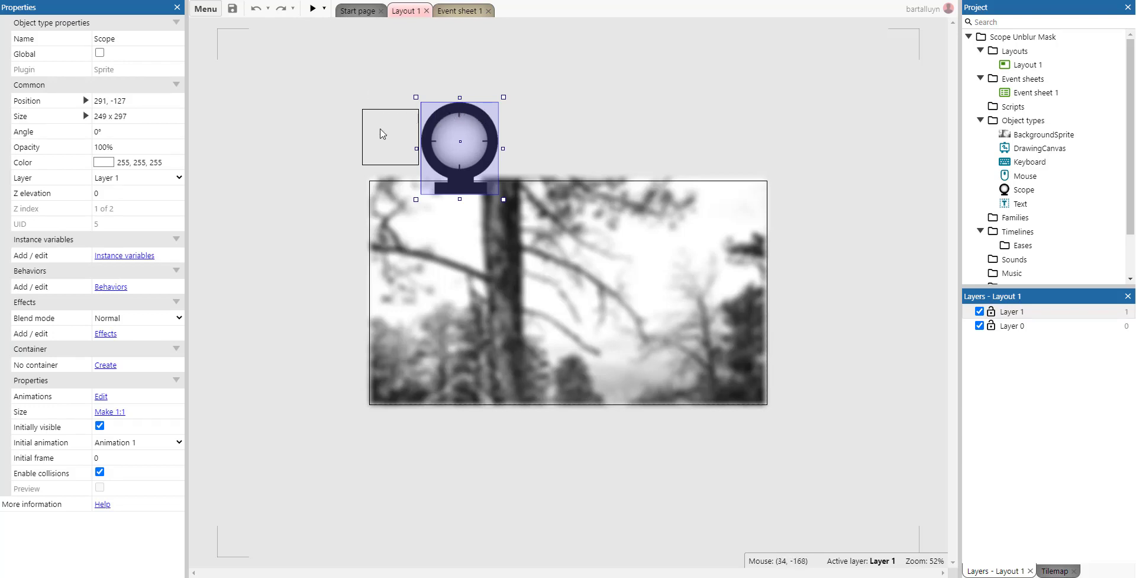
pyautogui.click(390, 136)
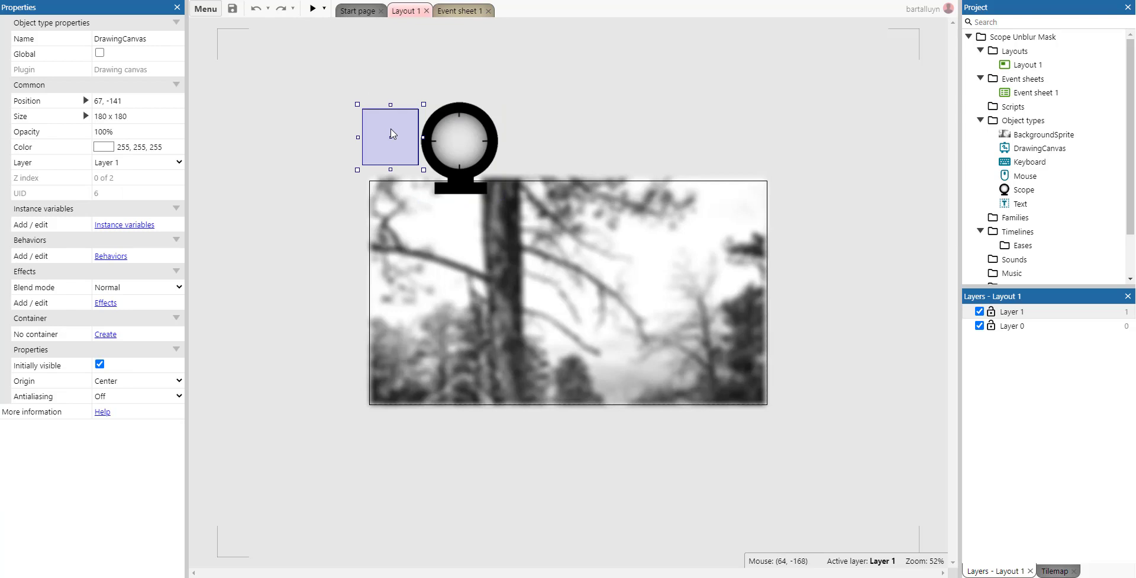
pyautogui.moveTo(416, 104)
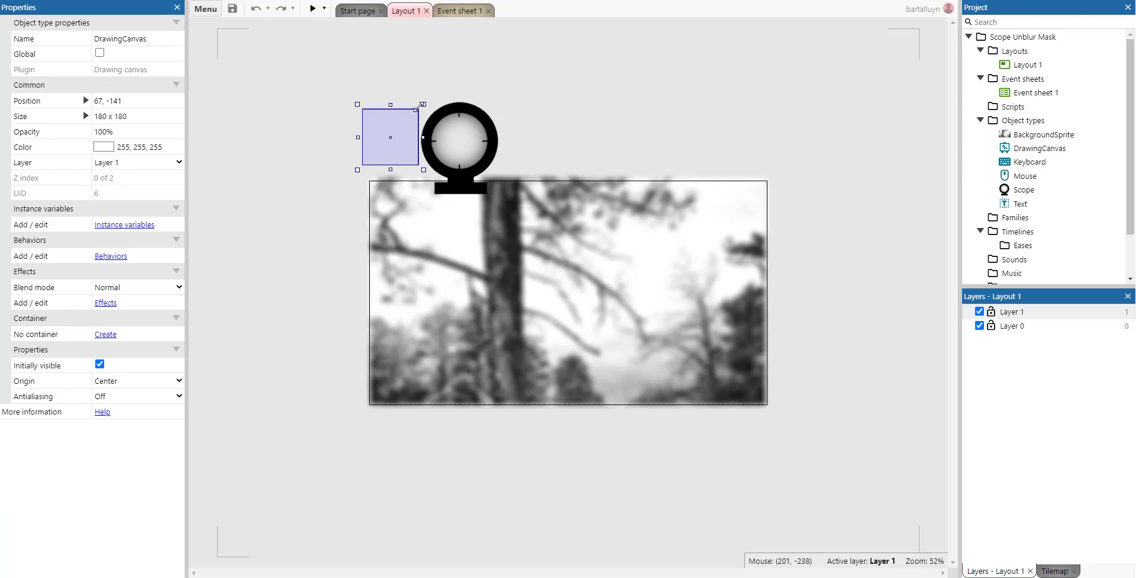
pyautogui.moveTo(392, 136)
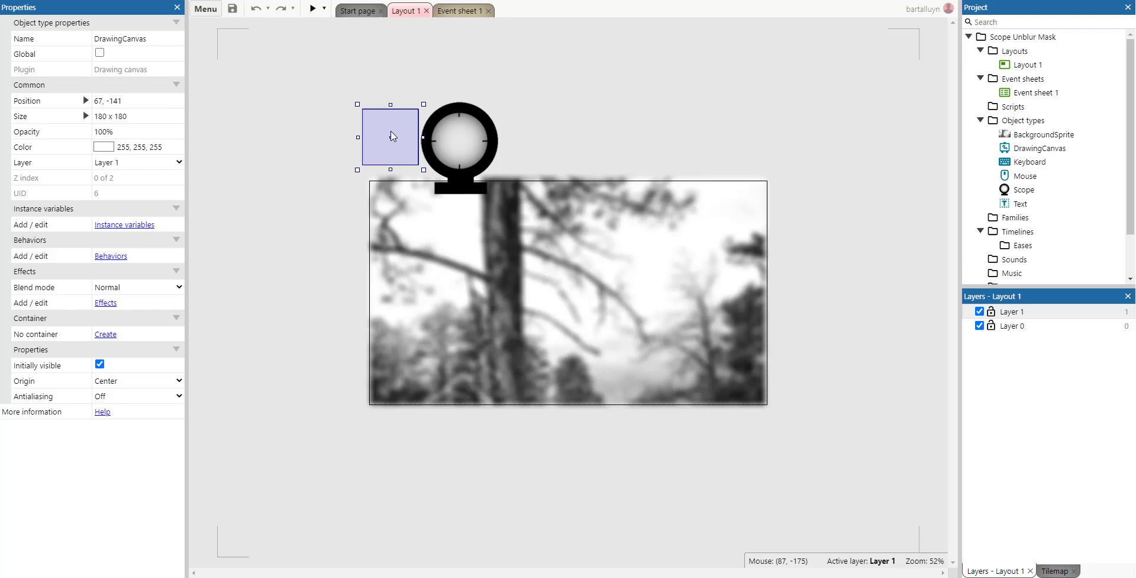
pyautogui.moveTo(427, 167)
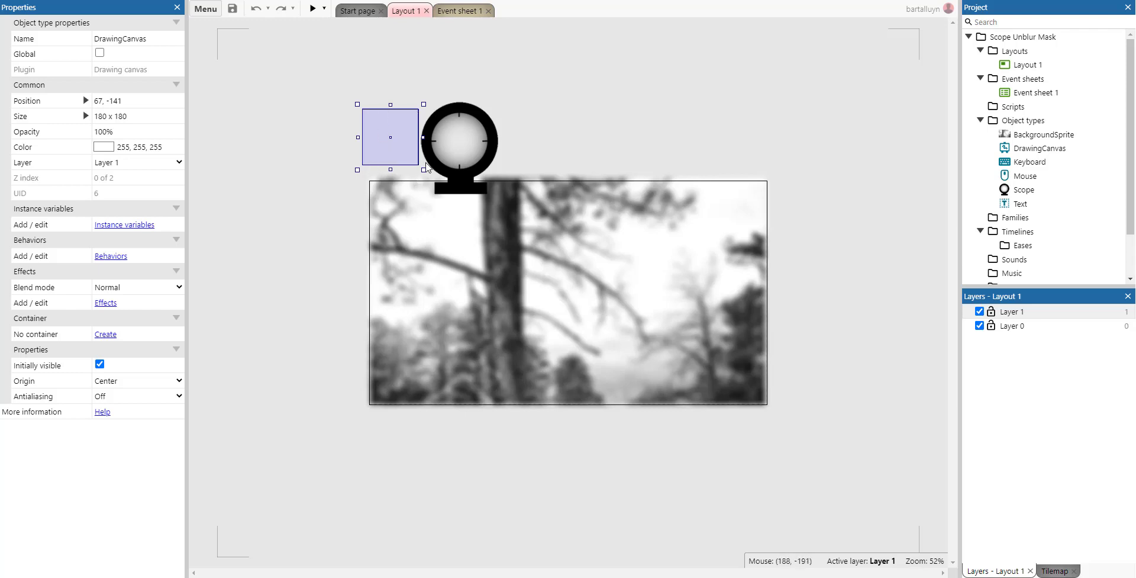
pyautogui.moveTo(384, 118)
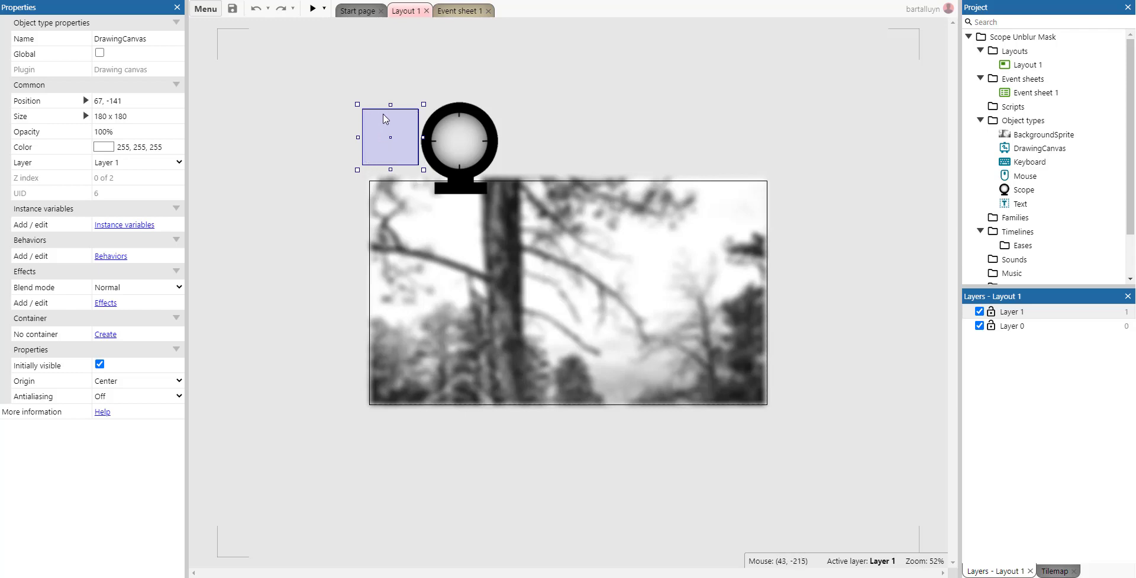
pyautogui.moveTo(475, 132)
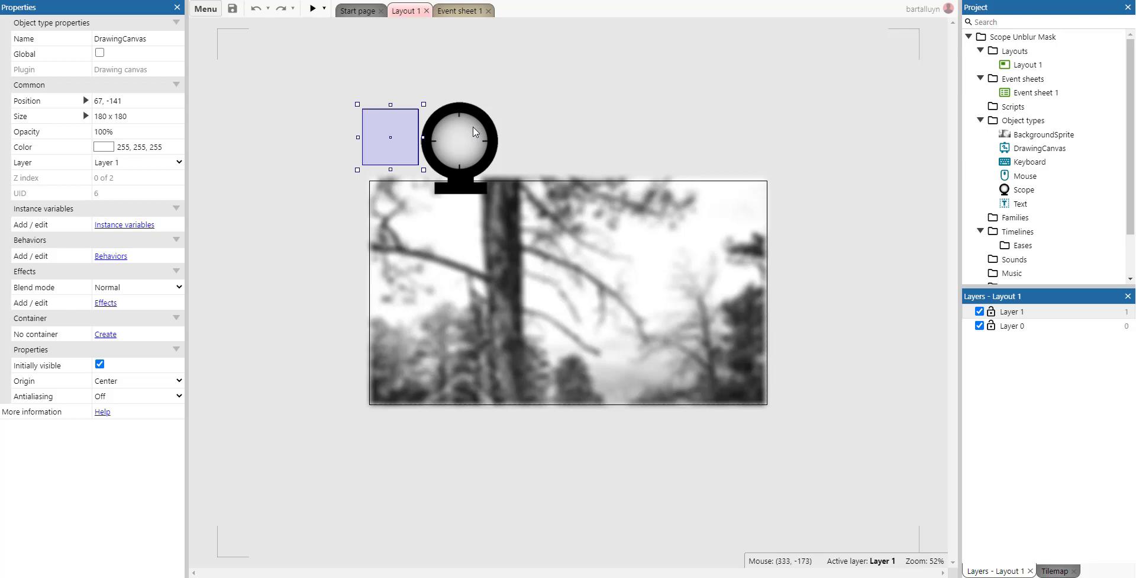
# Nudge the DrawingCanvas square onto the scope's lens.
pyautogui.click(459, 148)
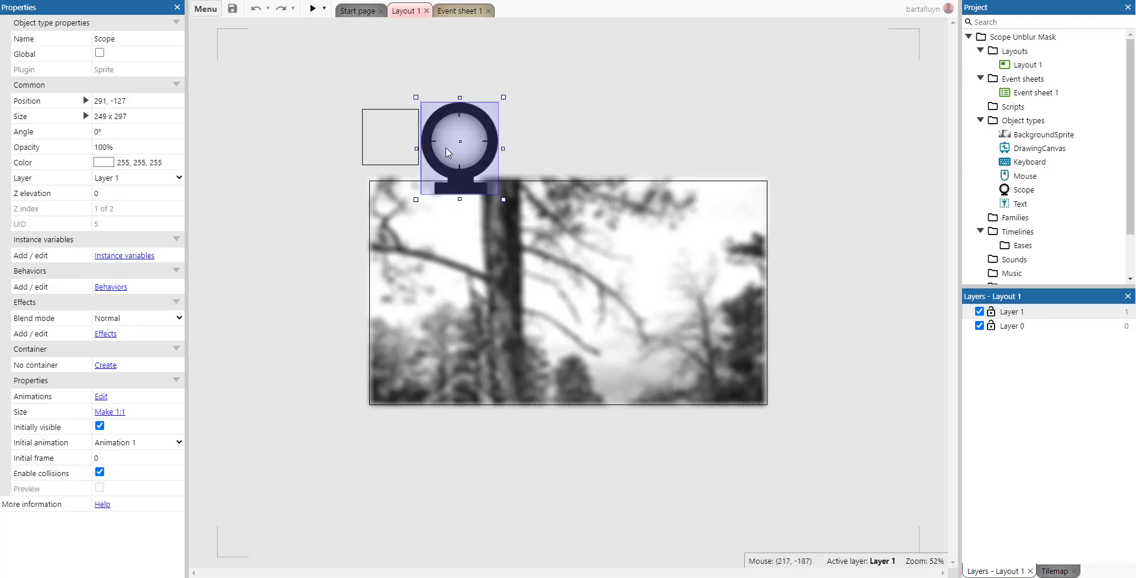
pyautogui.click(459, 142)
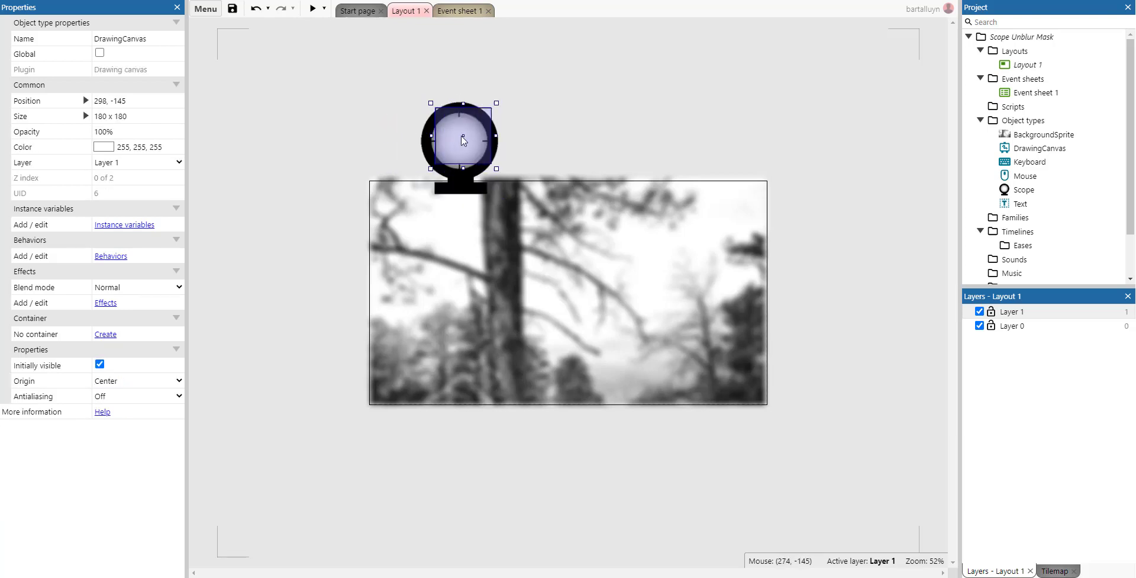
pyautogui.moveTo(464, 141); pyautogui.dragTo(458, 135)
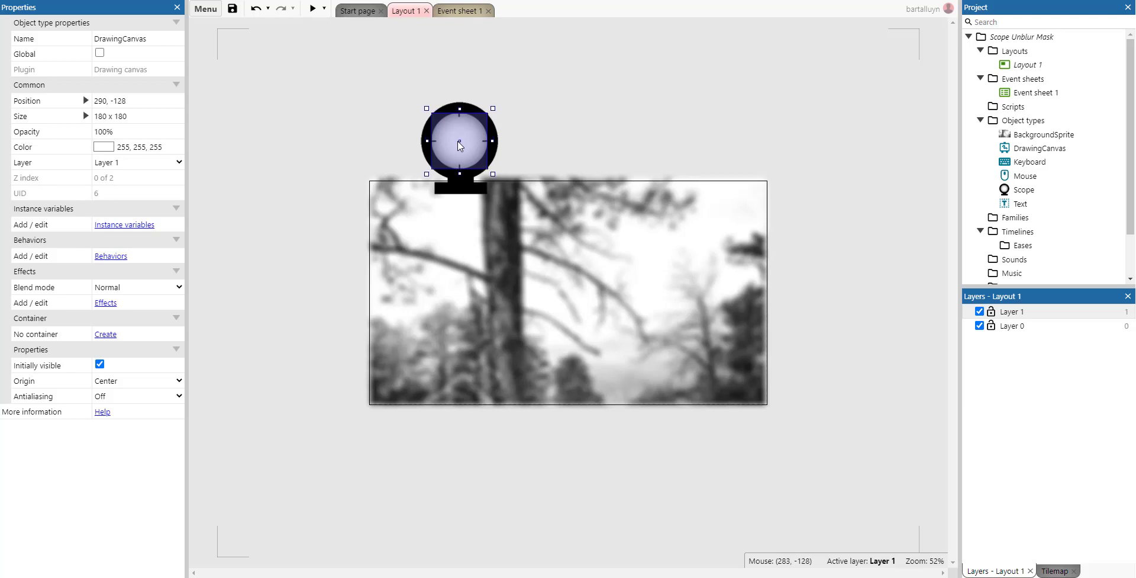
pyautogui.moveTo(465, 155)
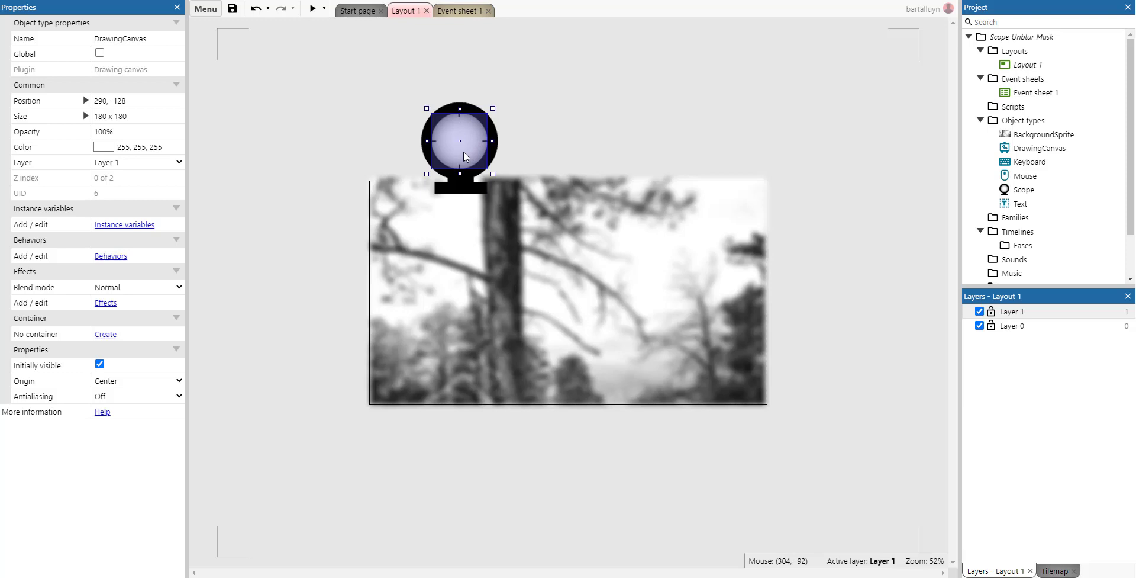
# Drag the Scope sprite right of the canvas square to about 577, -125.
pyautogui.click(435, 142)
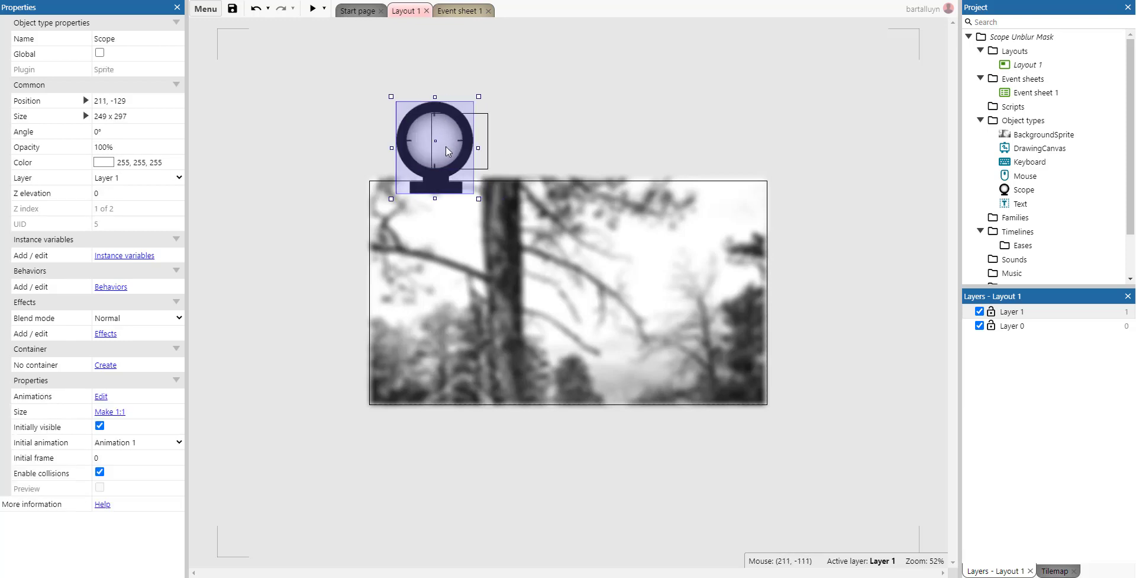
pyautogui.moveTo(435, 142); pyautogui.dragTo(549, 145)
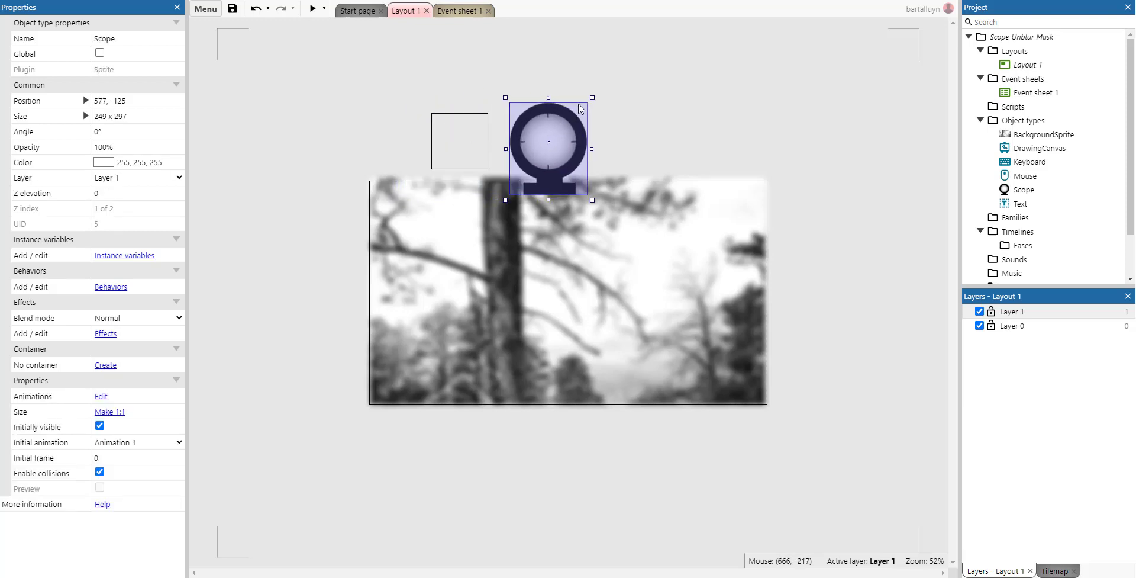
pyautogui.moveTo(461, 10)
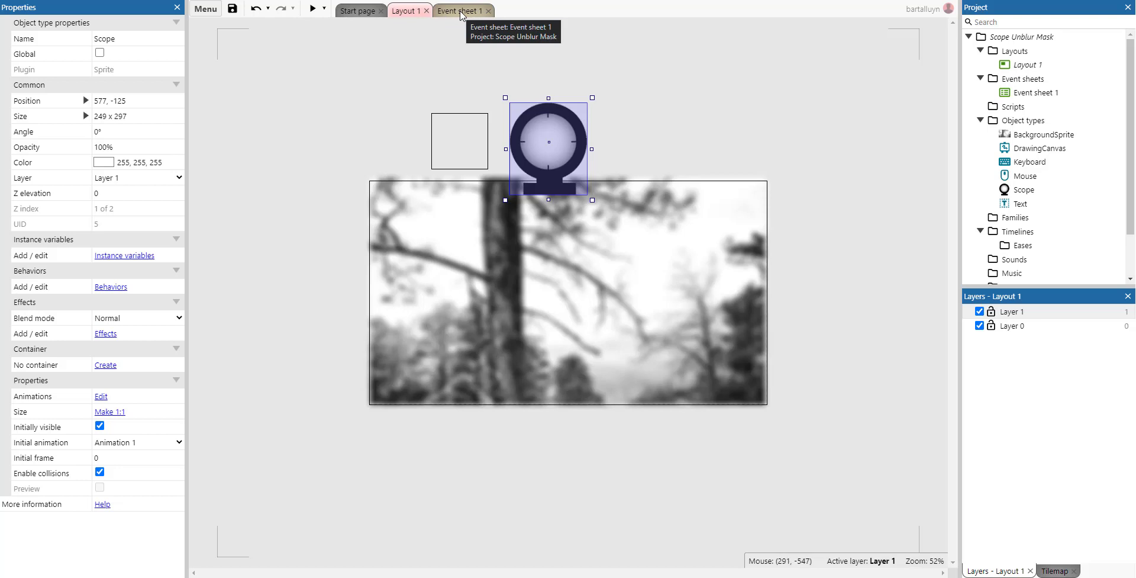
# Review the every-tick actions moving the scope and positioning the drawing canvas.
pyautogui.click(458, 10)
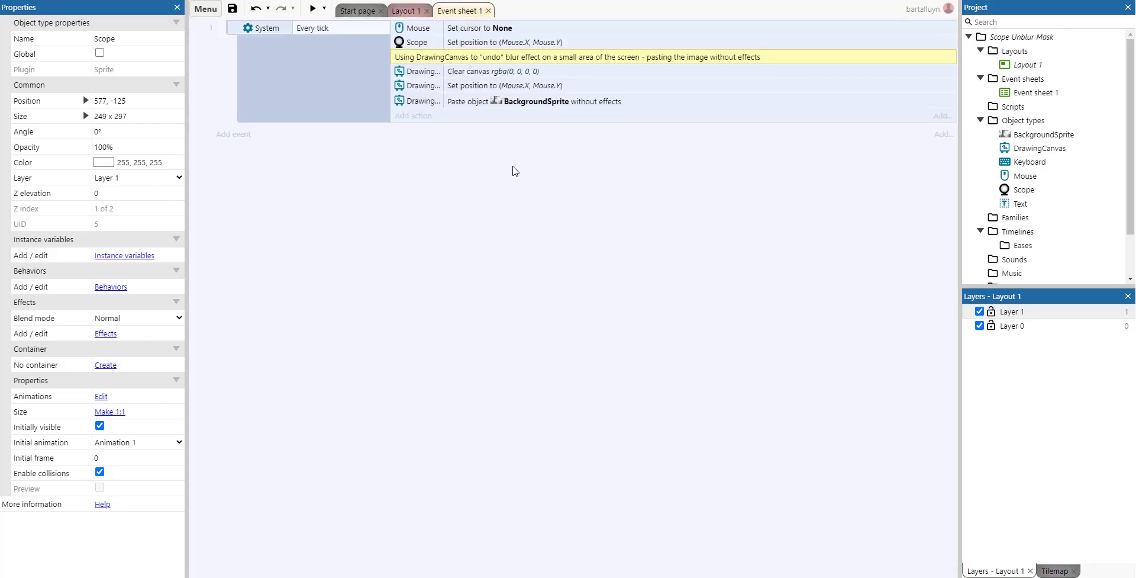
pyautogui.moveTo(536, 115)
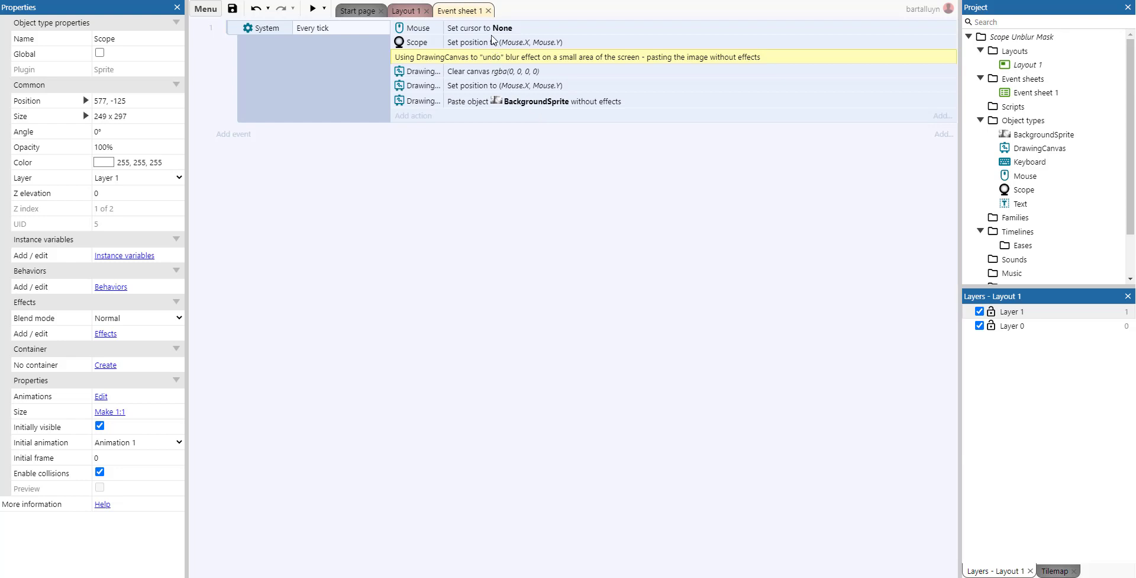
pyautogui.click(505, 42)
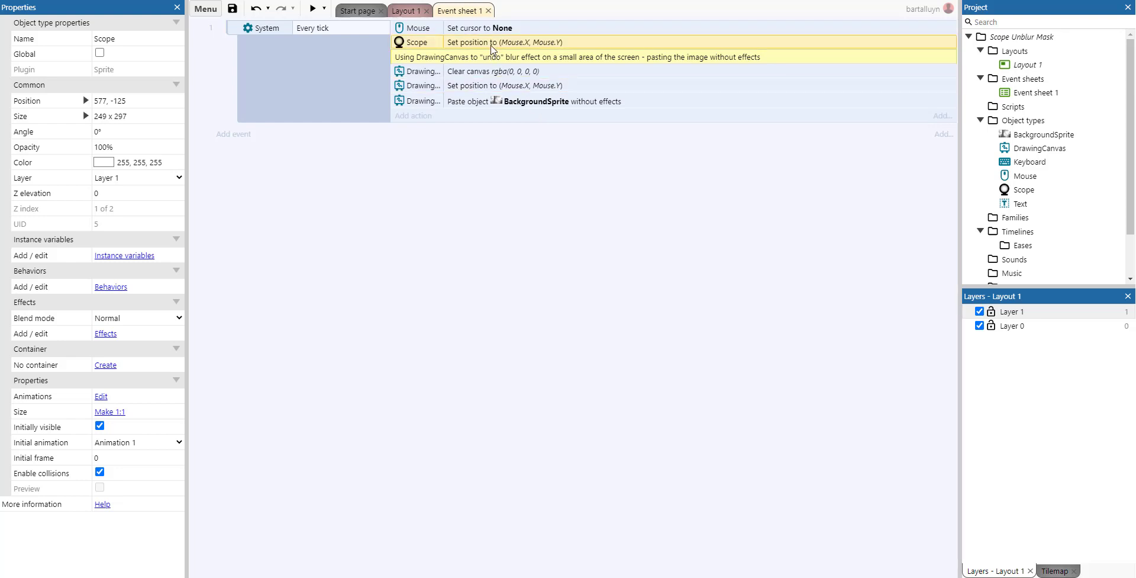
pyautogui.moveTo(503, 46)
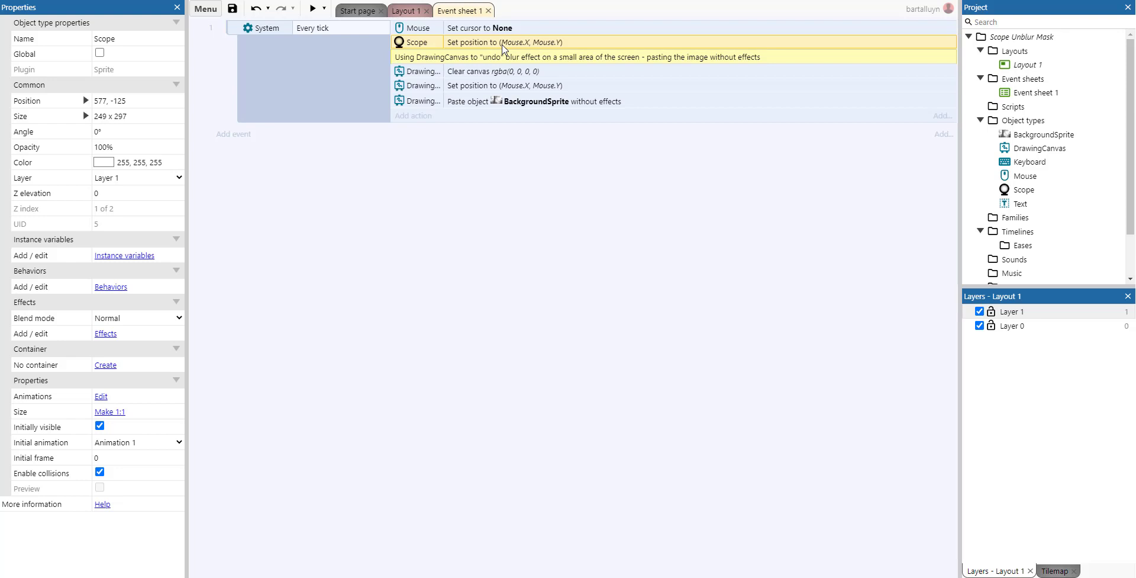
pyautogui.moveTo(435, 48)
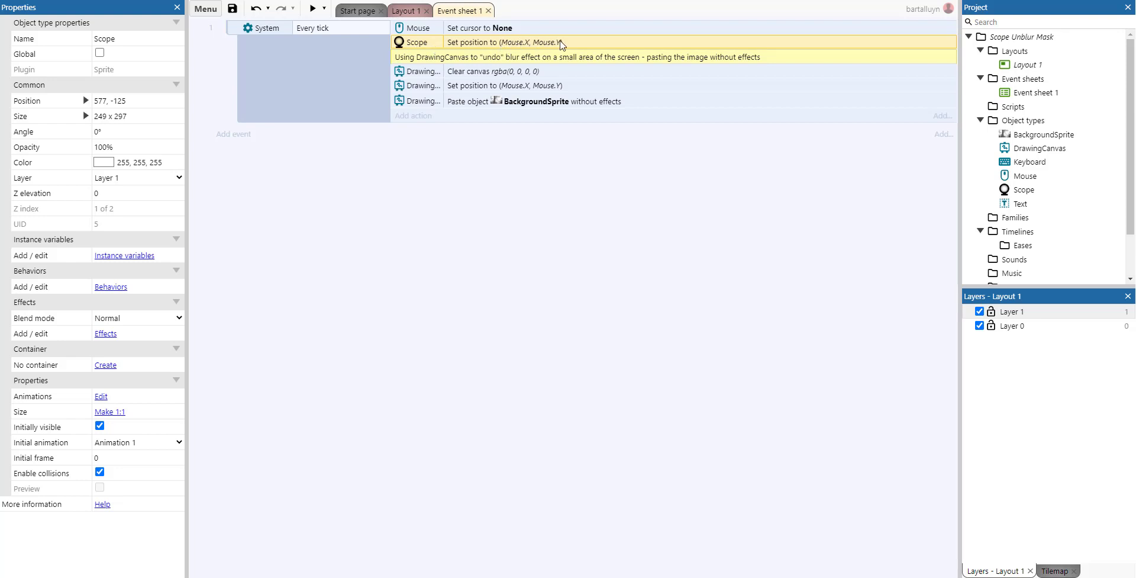
pyautogui.moveTo(431, 93)
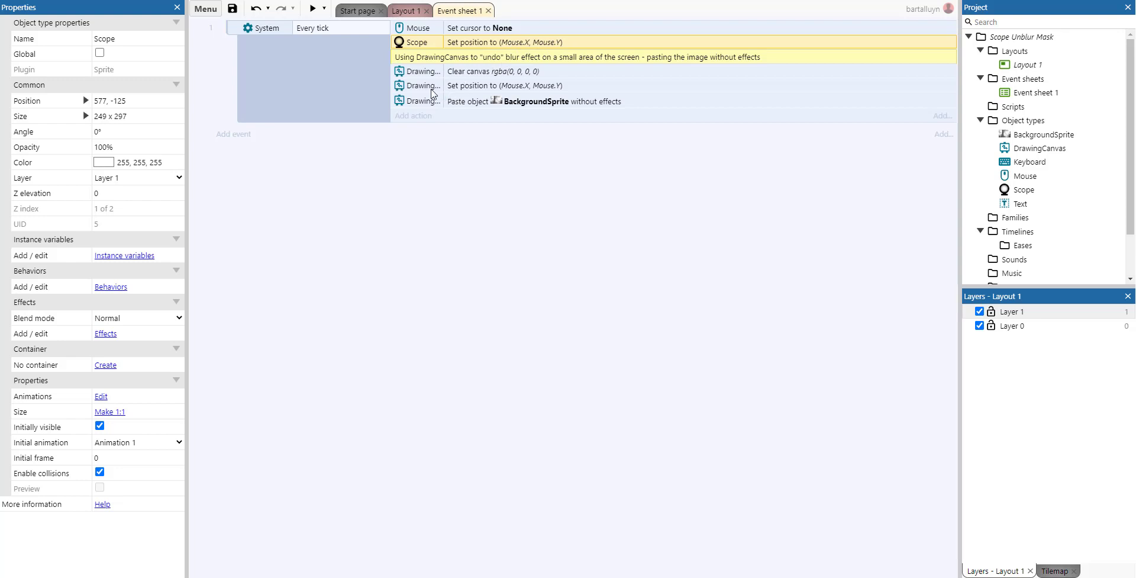
pyautogui.click(507, 86)
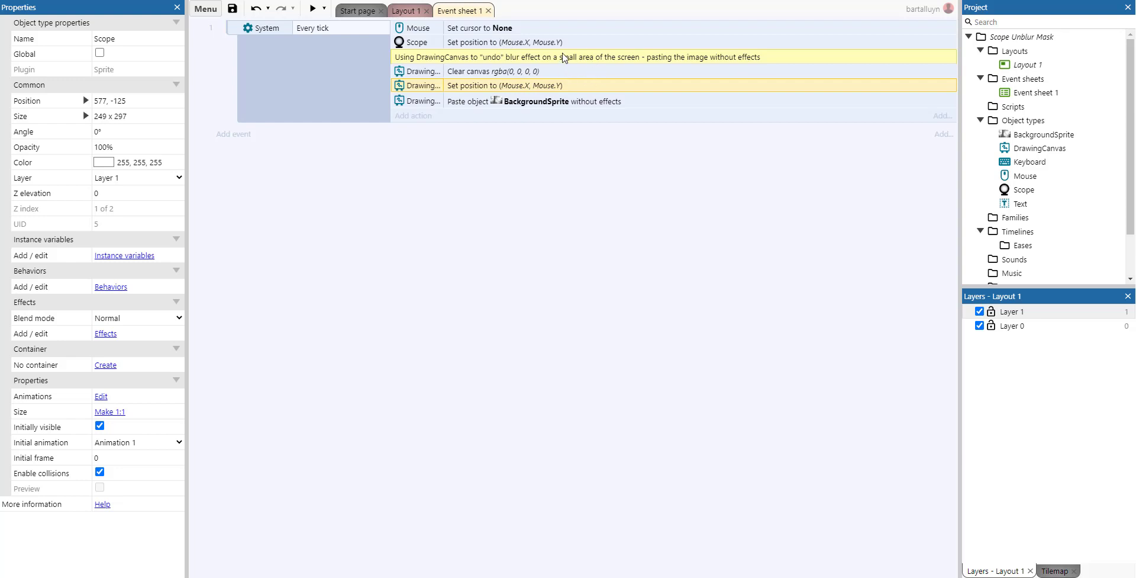
pyautogui.moveTo(435, 87)
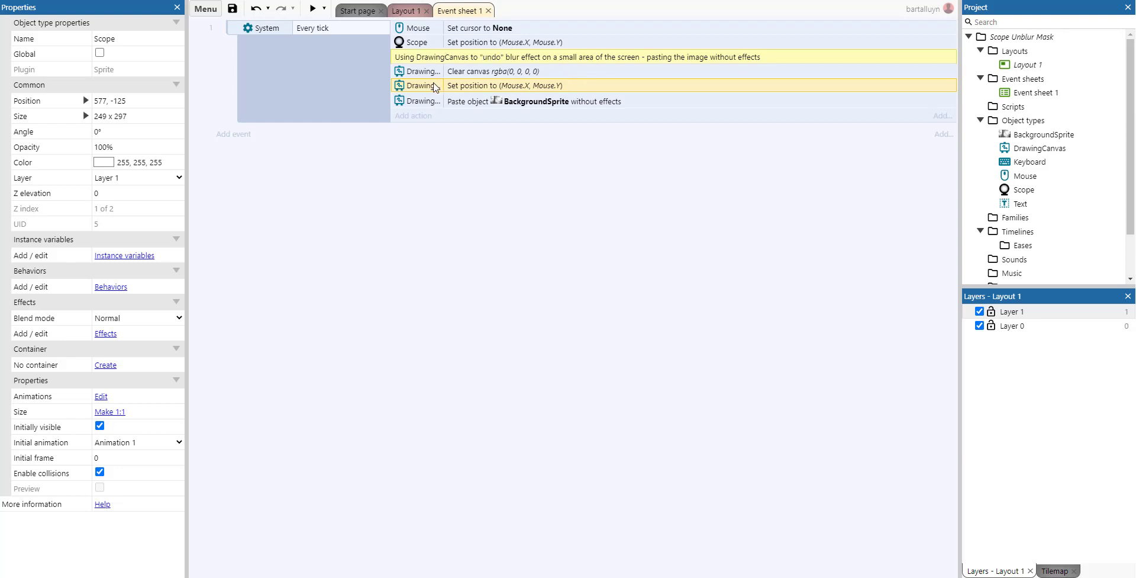
pyautogui.moveTo(458, 93)
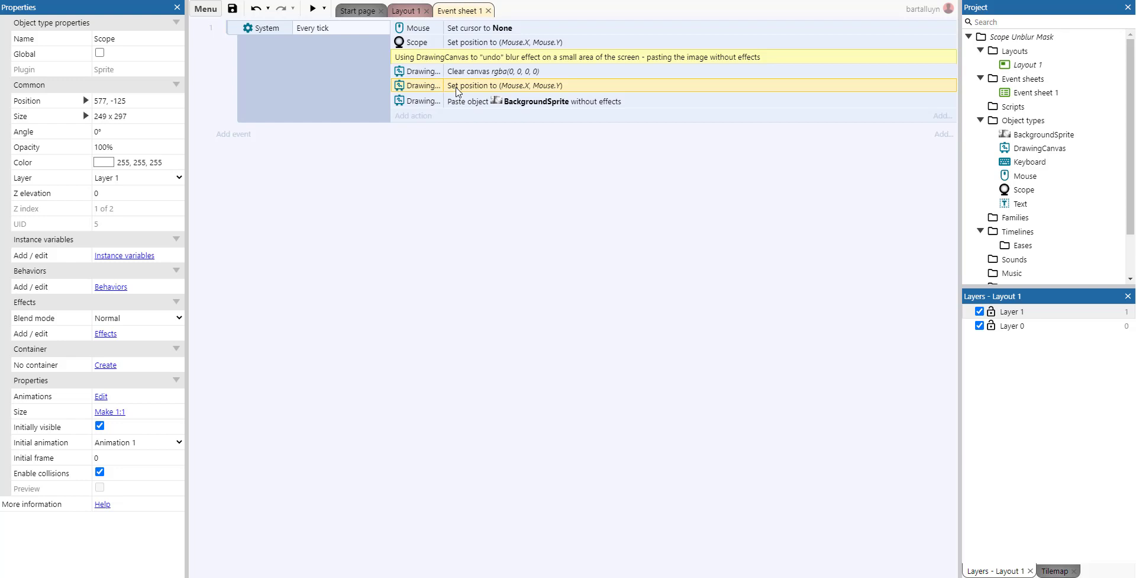
pyautogui.moveTo(580, 110)
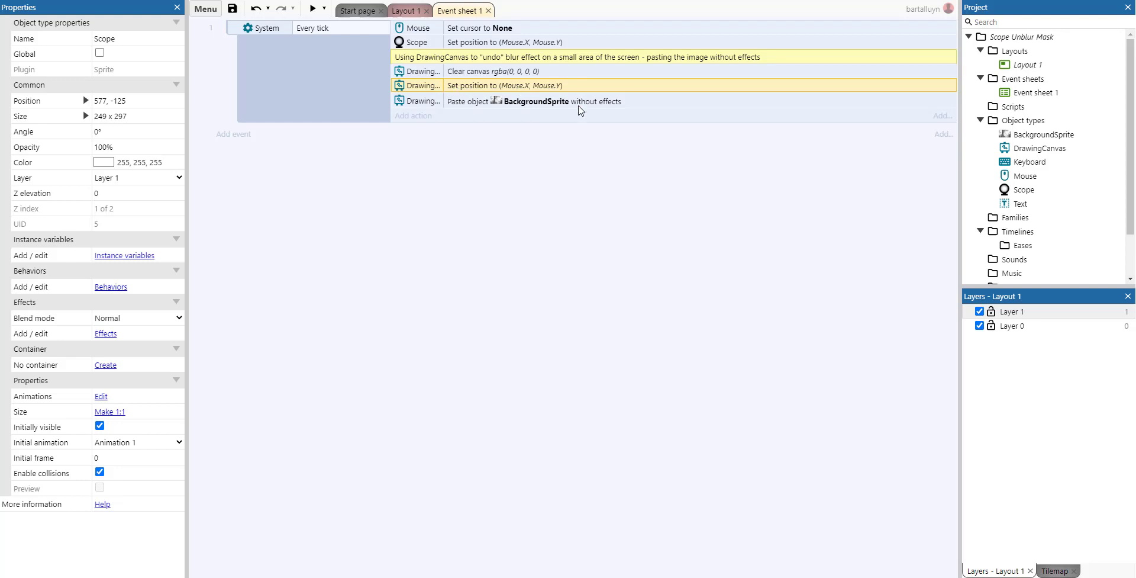
# Back in Layout 1, center the DrawingCanvas on the scope's lens at 574, -128.
pyautogui.click(406, 10)
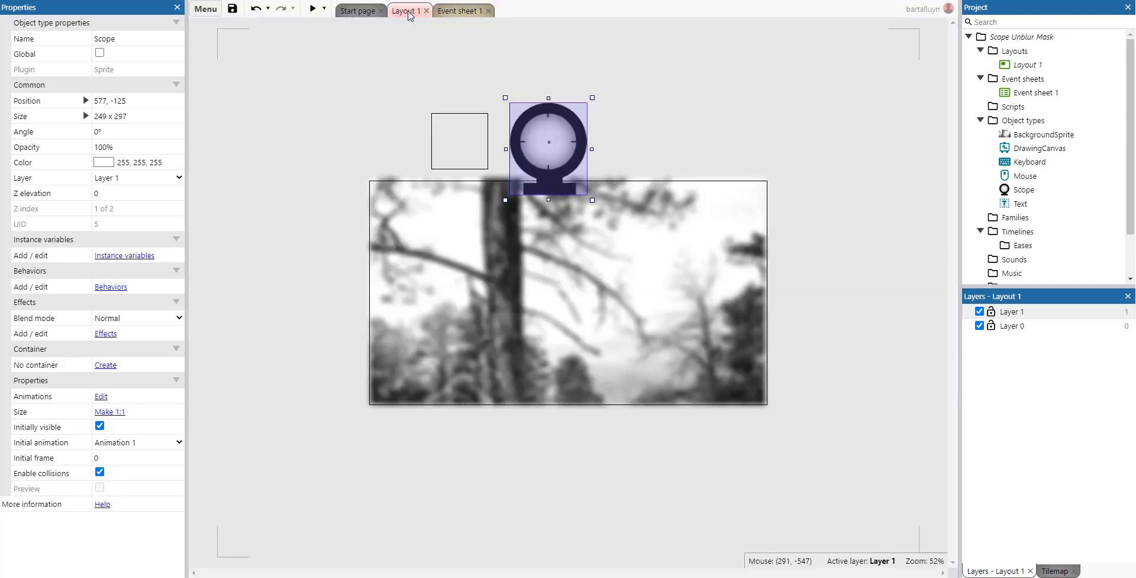
pyautogui.click(560, 138)
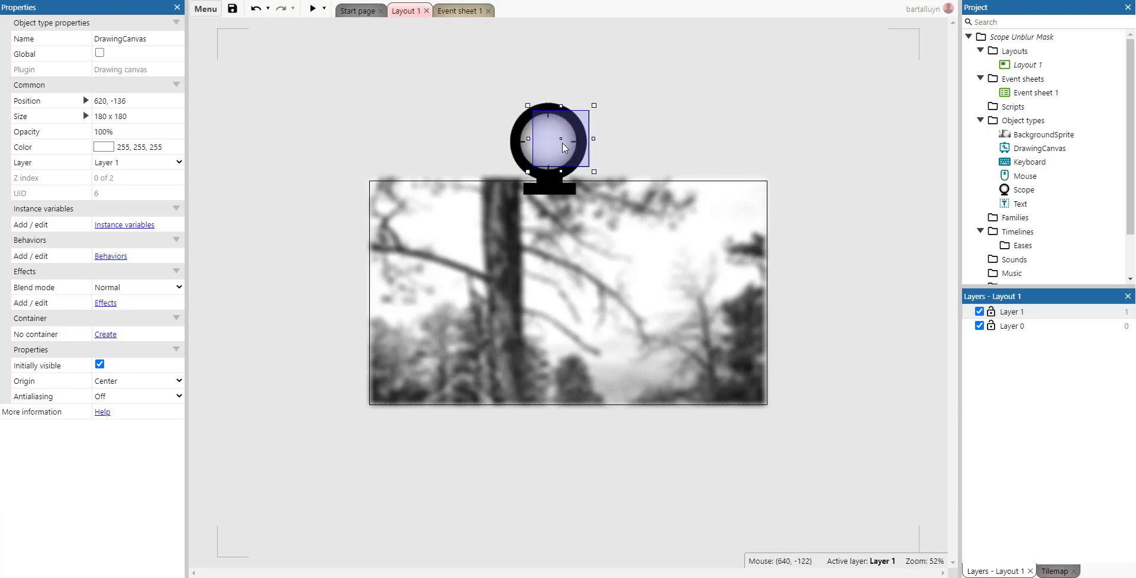
pyautogui.moveTo(560, 138); pyautogui.dragTo(548, 140)
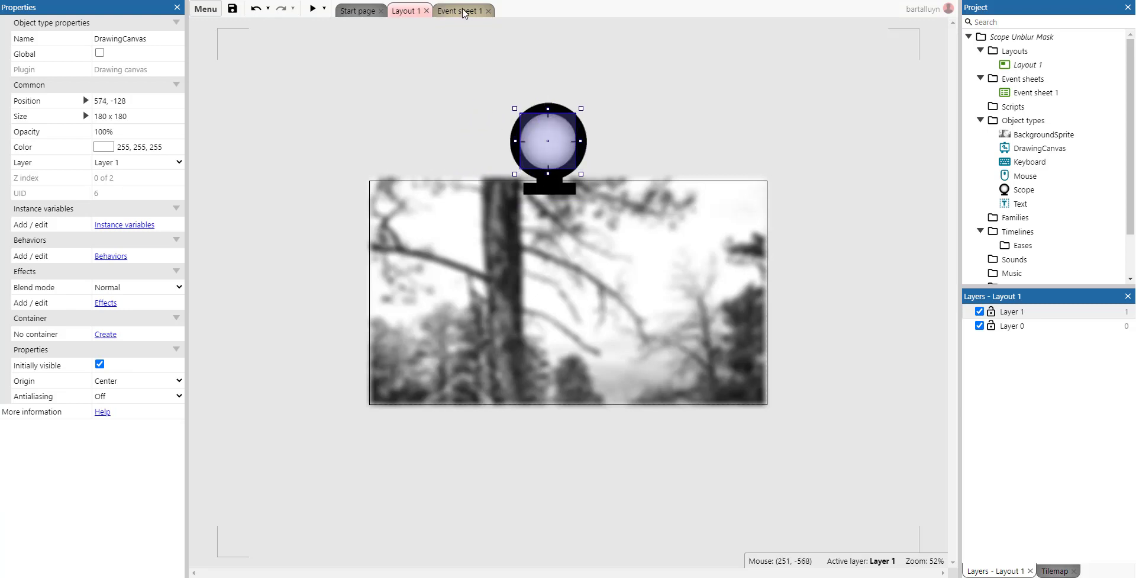
# Show Event sheet 1's every-tick event hiding the cursor and moving scope and canvas.
pyautogui.click(459, 10)
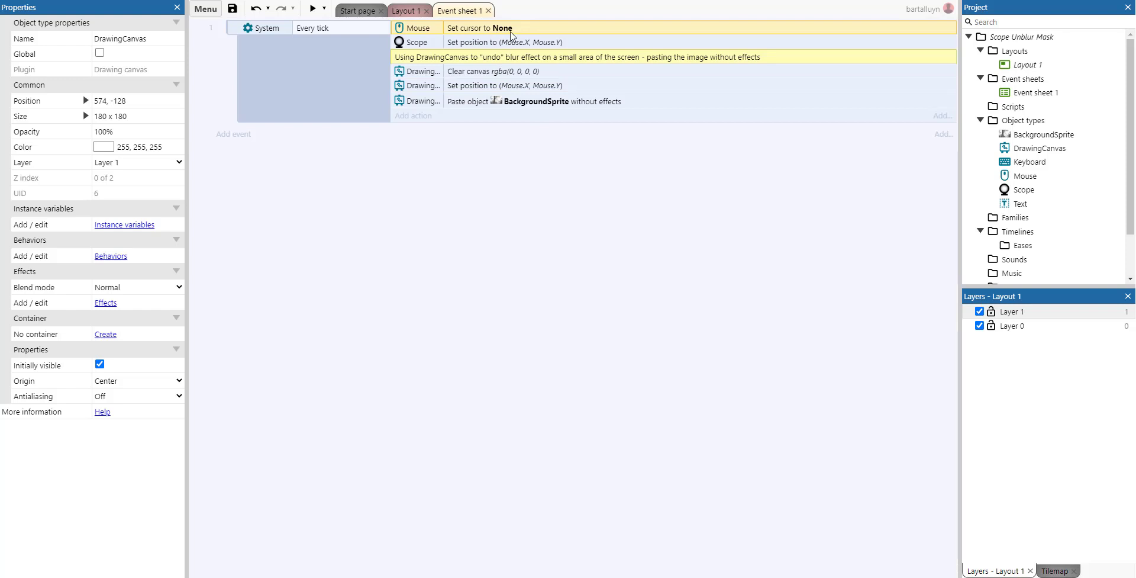
pyautogui.moveTo(511, 49)
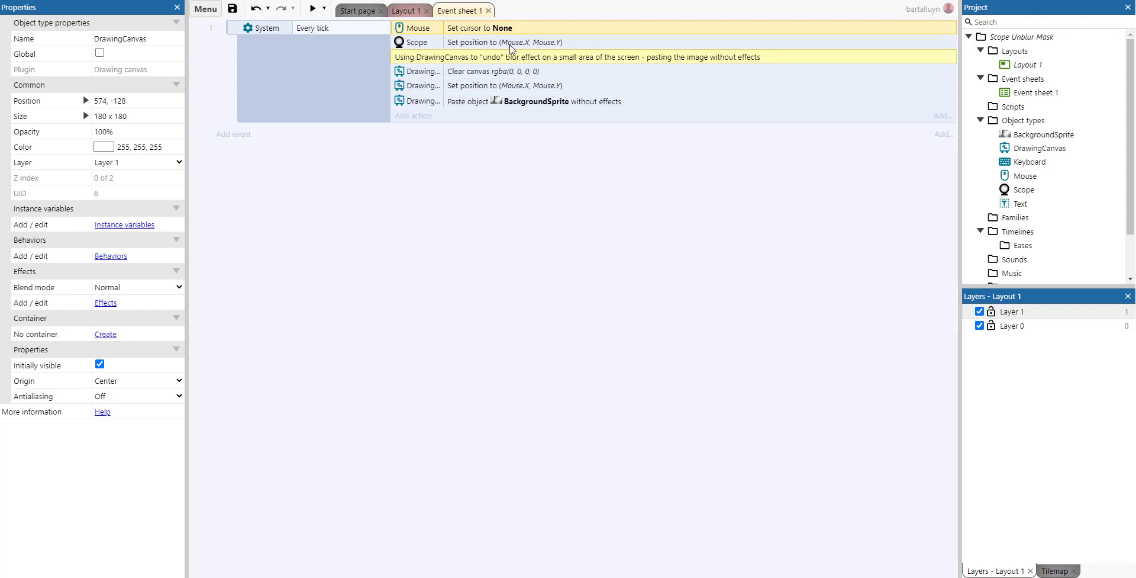
pyautogui.moveTo(519, 52)
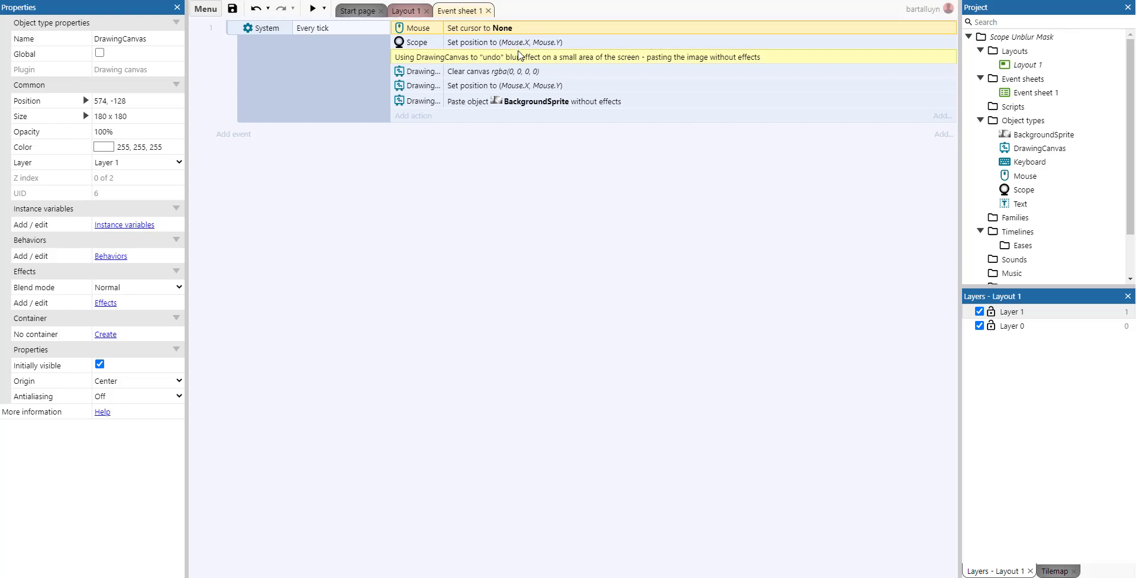
pyautogui.moveTo(551, 100)
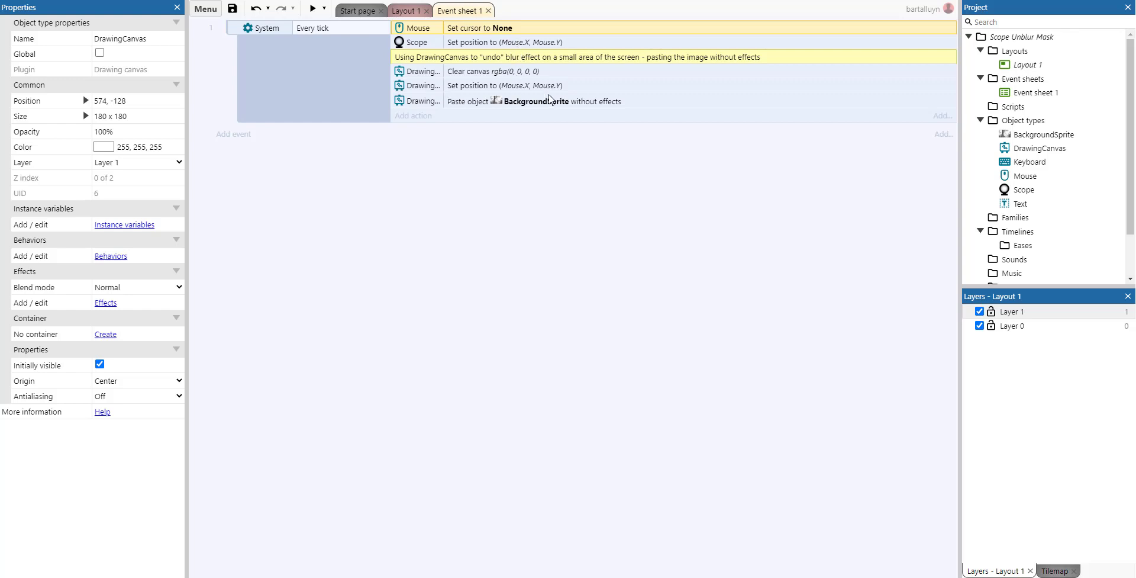
pyautogui.moveTo(555, 111)
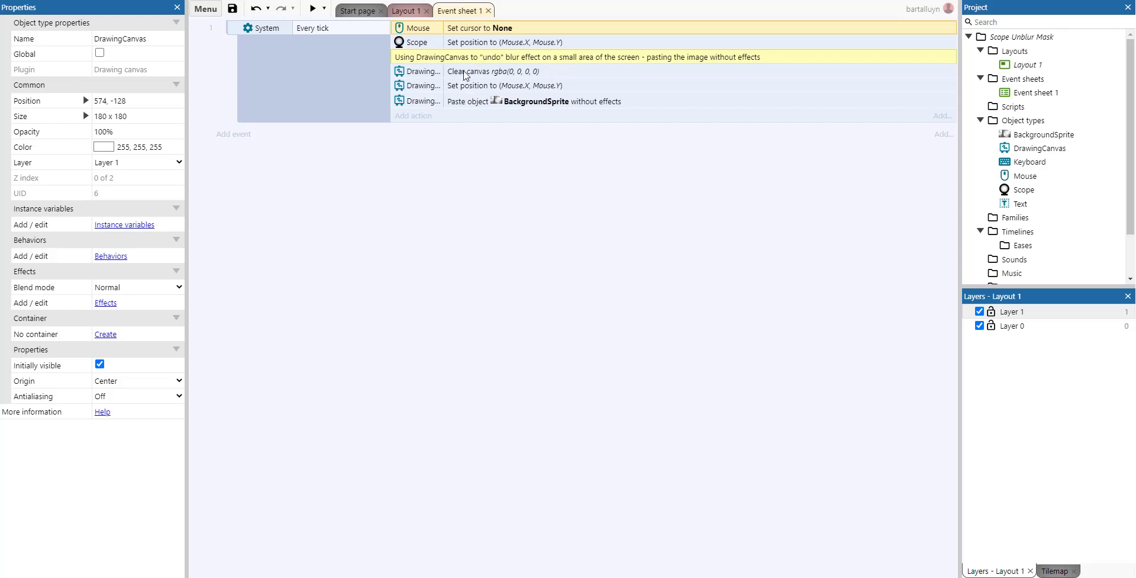
pyautogui.moveTo(493, 71)
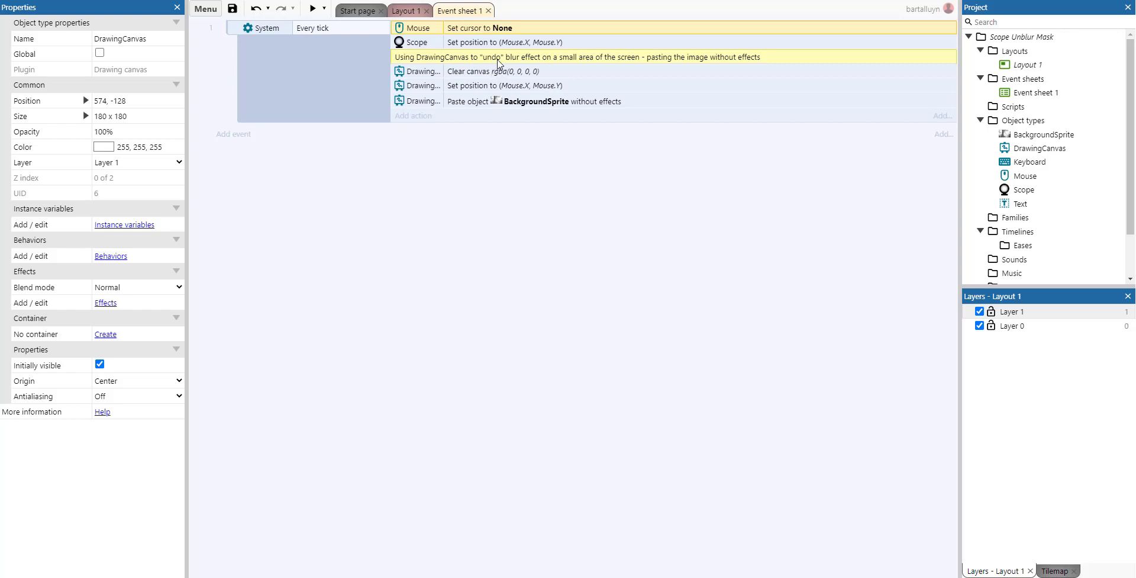
pyautogui.moveTo(507, 60)
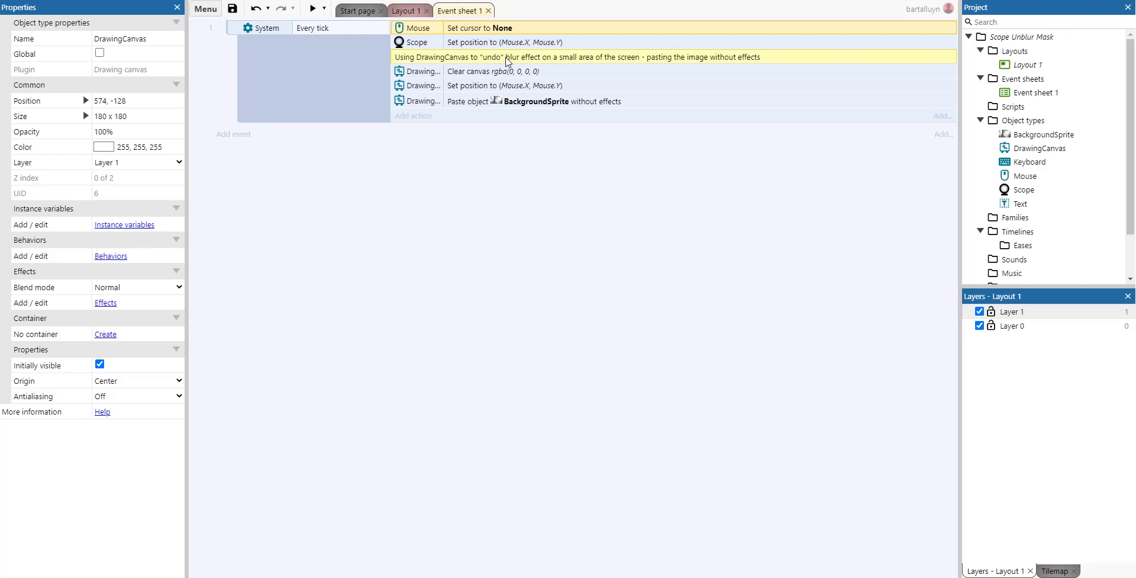
# Review the Clear canvas action, leaving it clearing to rgba(0, 0, 0, 0).
pyautogui.click(493, 71)
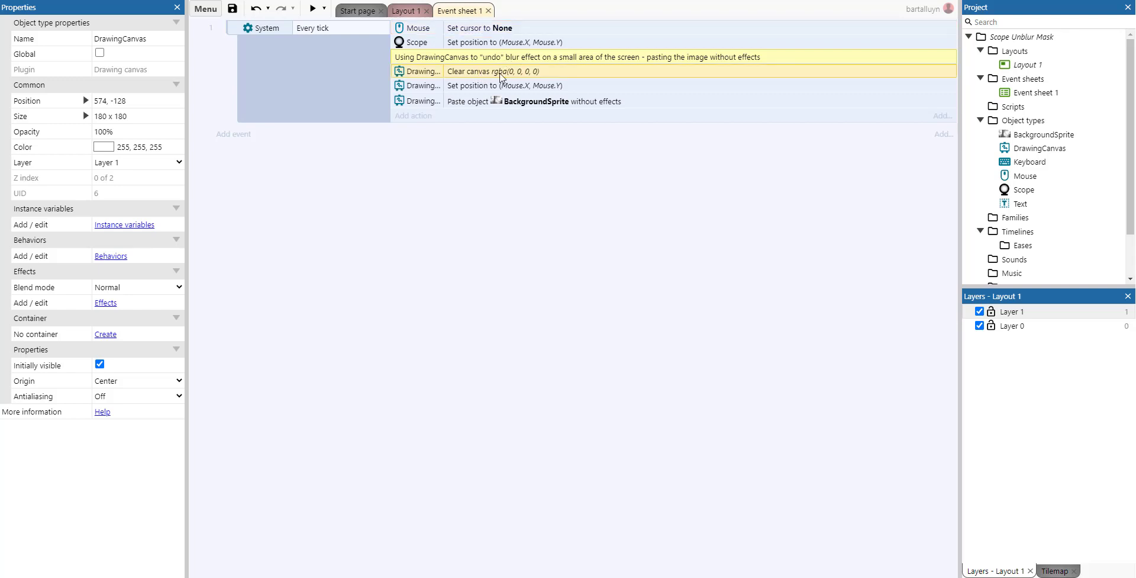
pyautogui.moveTo(516, 80)
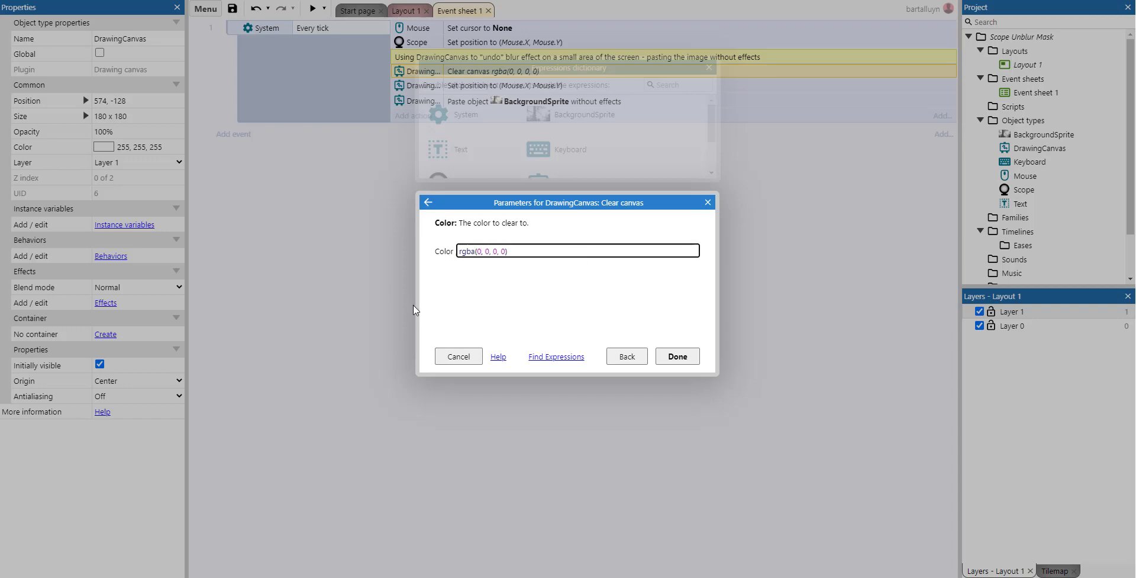
pyautogui.click(676, 356)
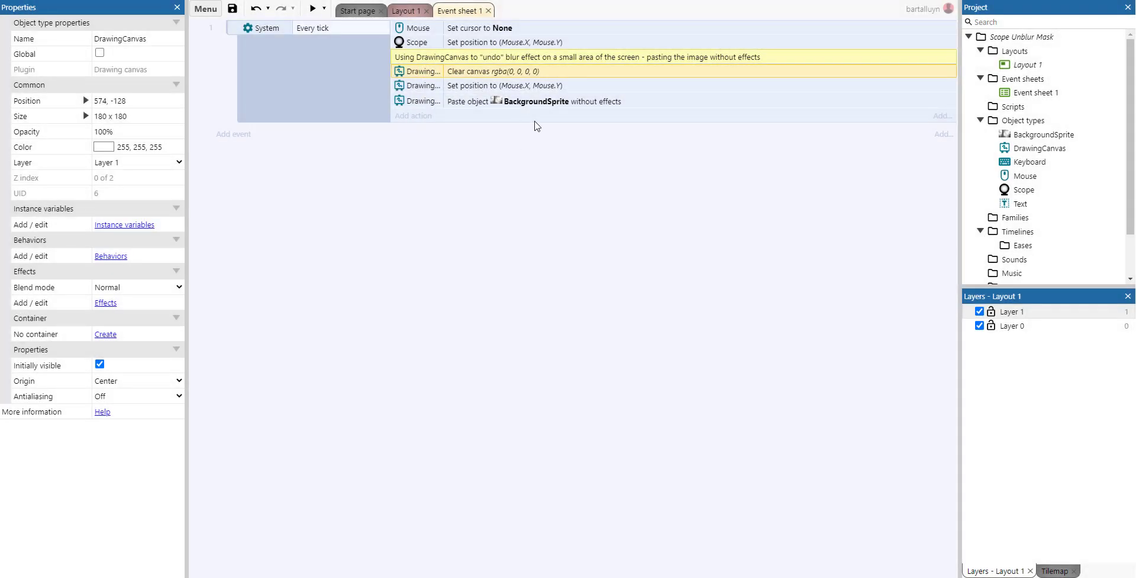
pyautogui.moveTo(487, 76)
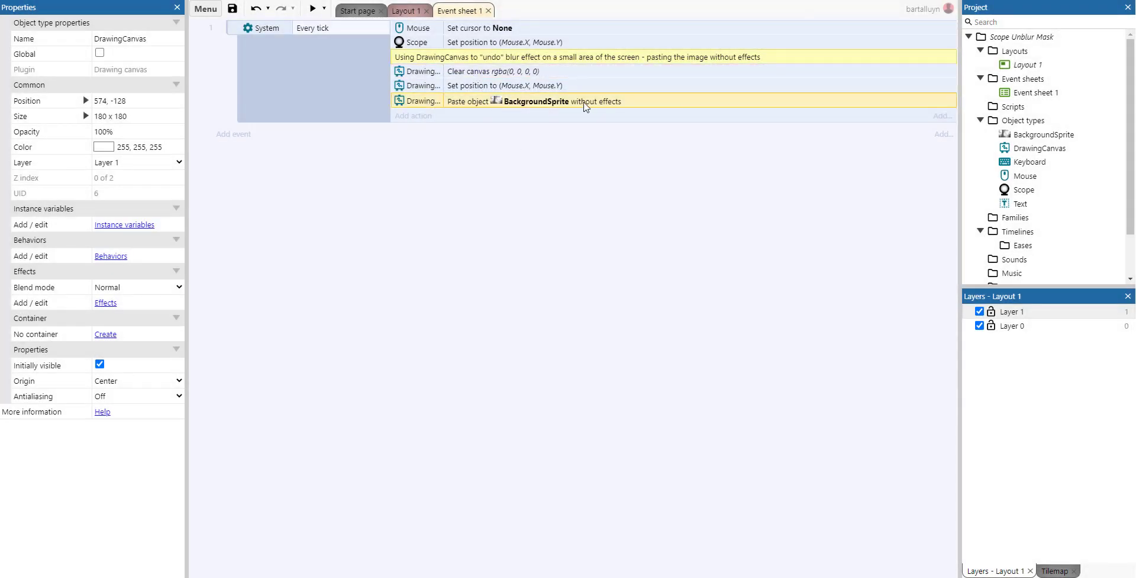
pyautogui.moveTo(507, 111)
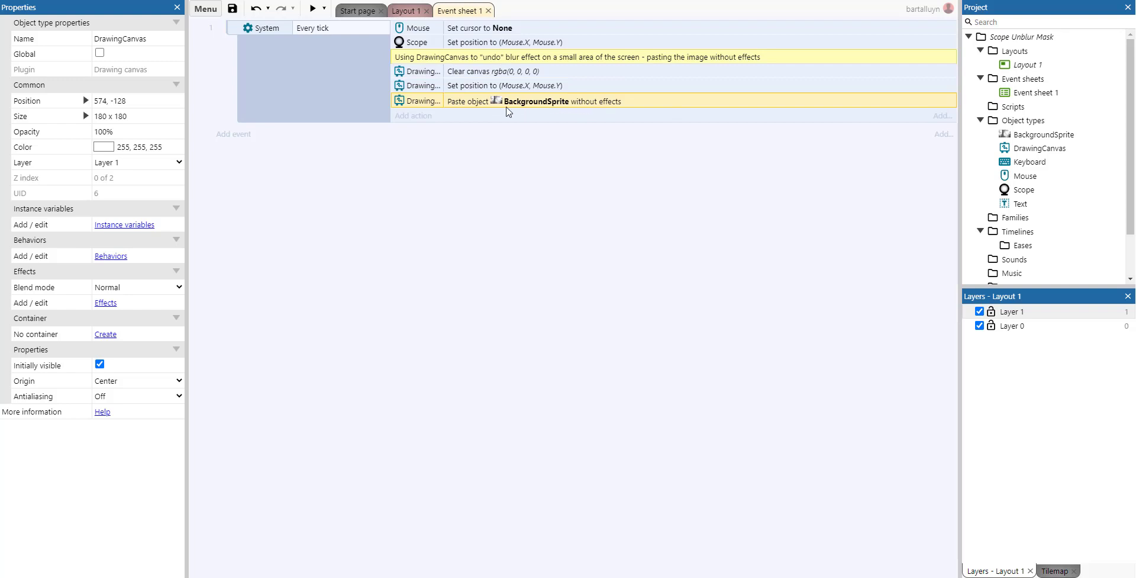
pyautogui.moveTo(558, 106)
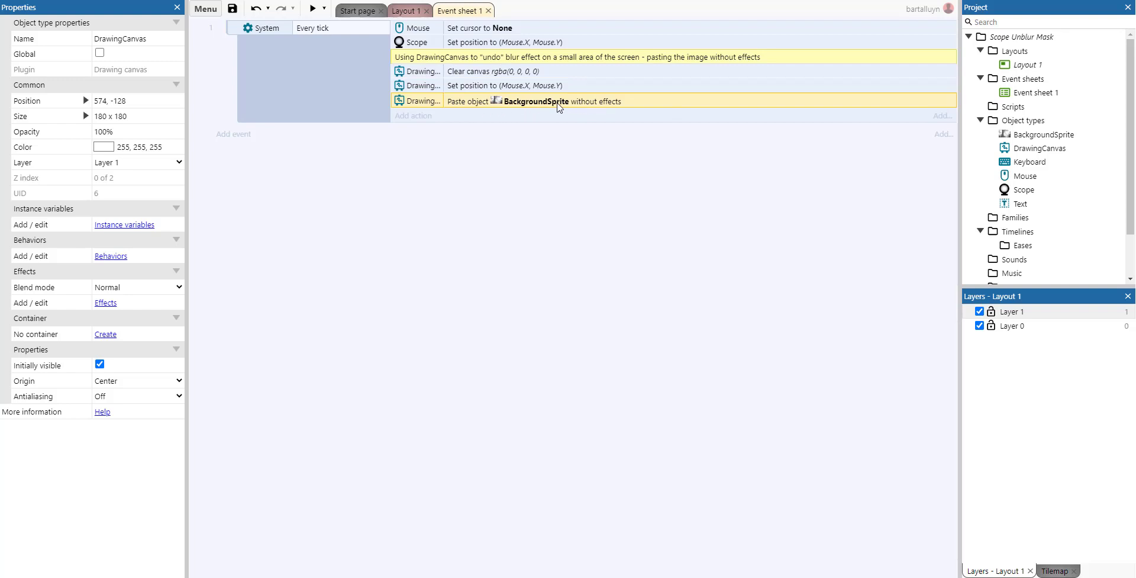
pyautogui.moveTo(472, 107)
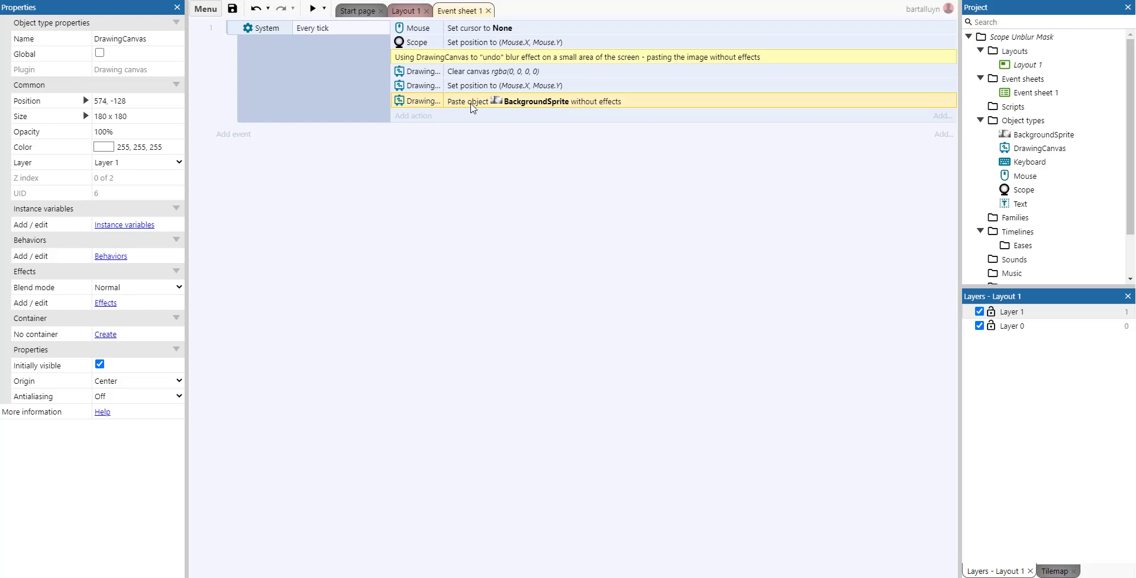
pyautogui.moveTo(455, 76)
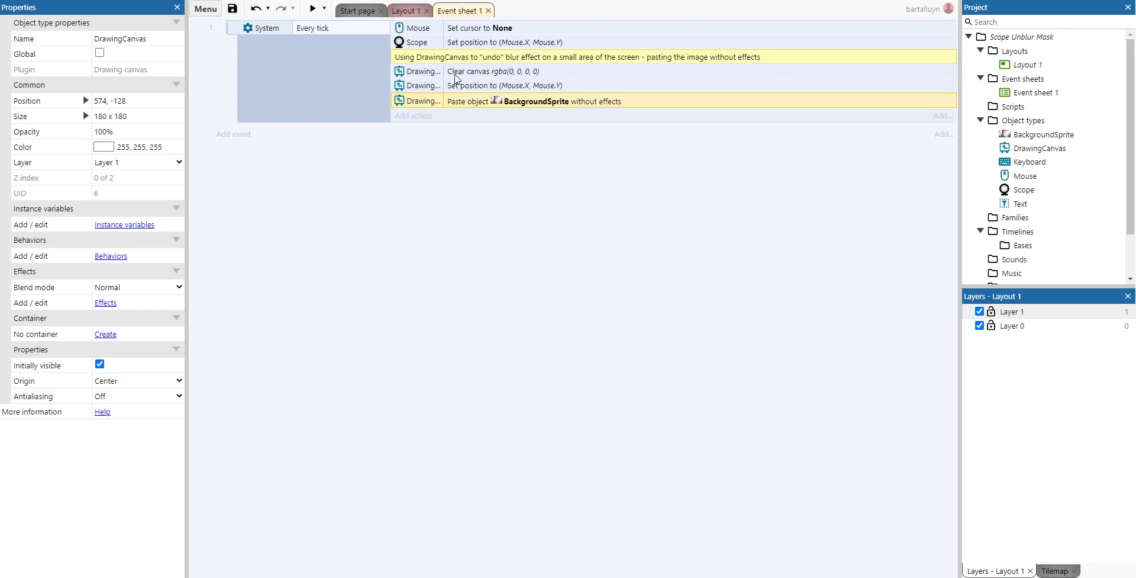
pyautogui.moveTo(371, 232)
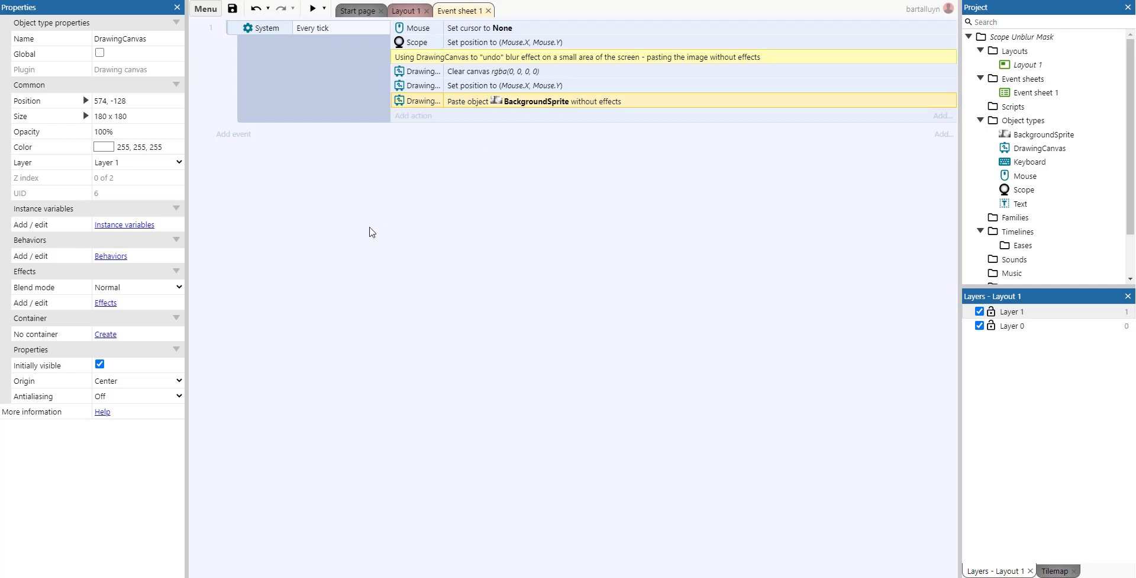
pyautogui.moveTo(511, 142)
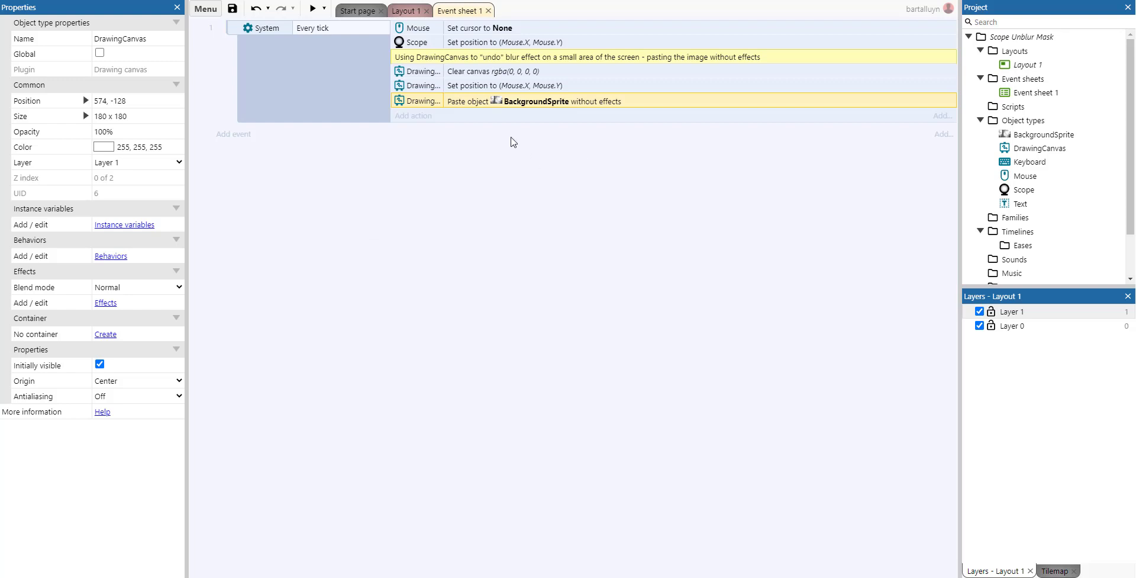
pyautogui.moveTo(562, 111)
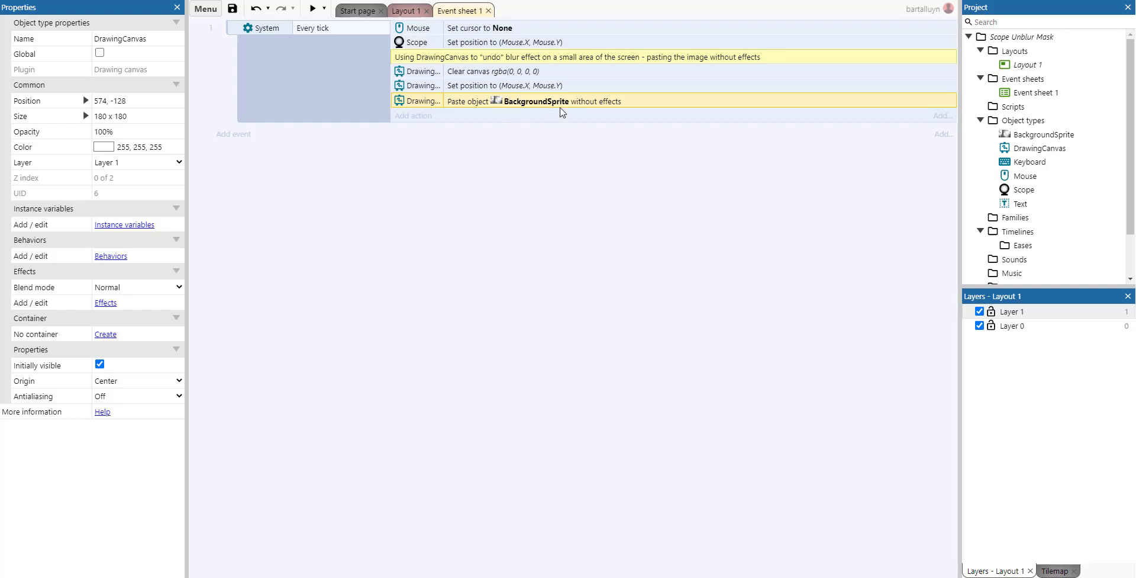
pyautogui.moveTo(564, 113)
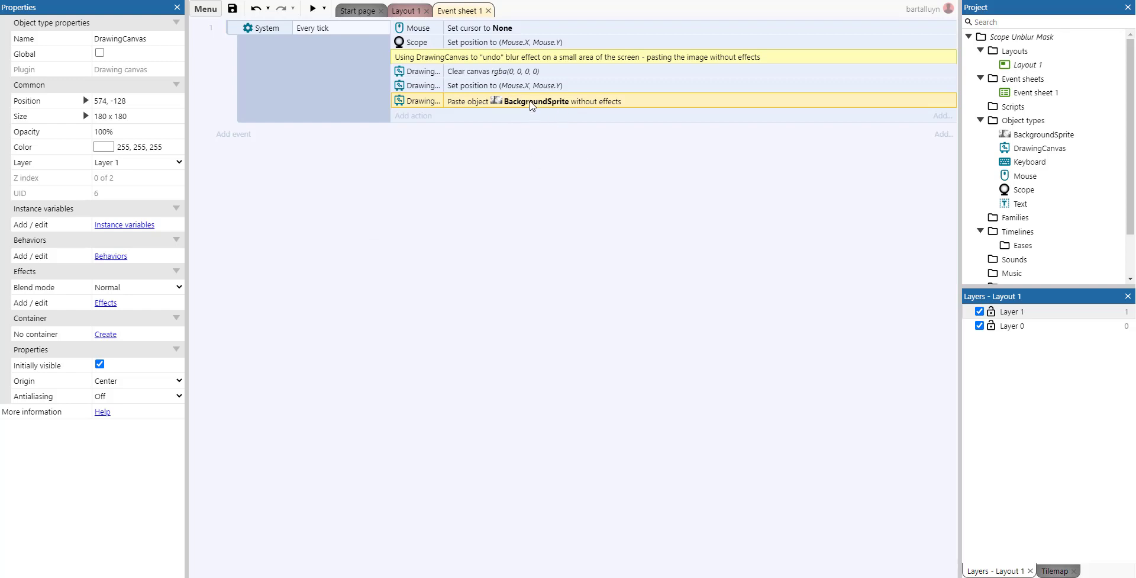
pyautogui.moveTo(568, 93)
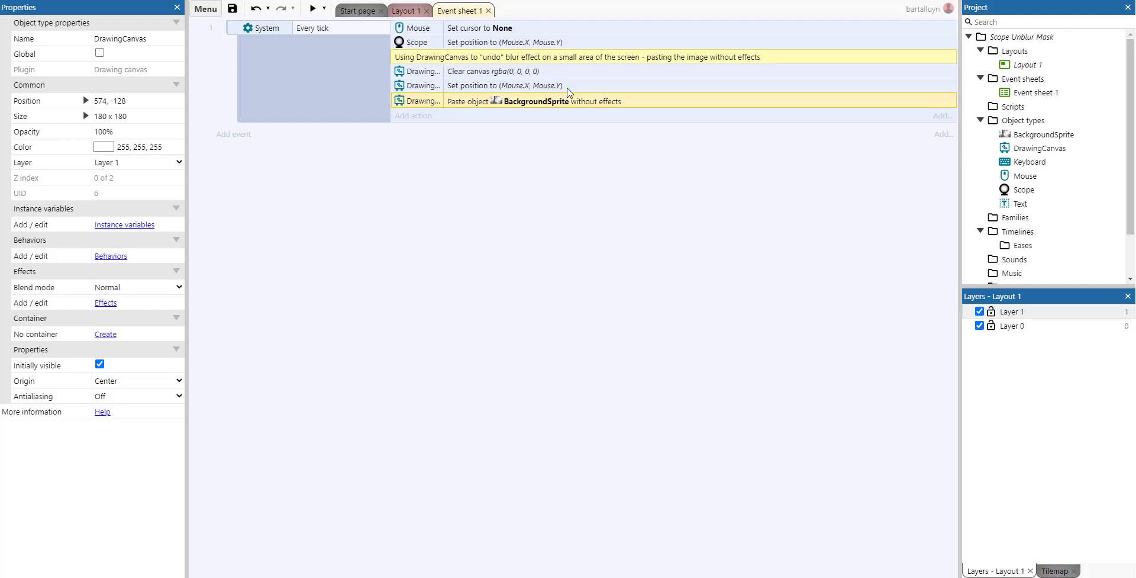
pyautogui.moveTo(533, 114)
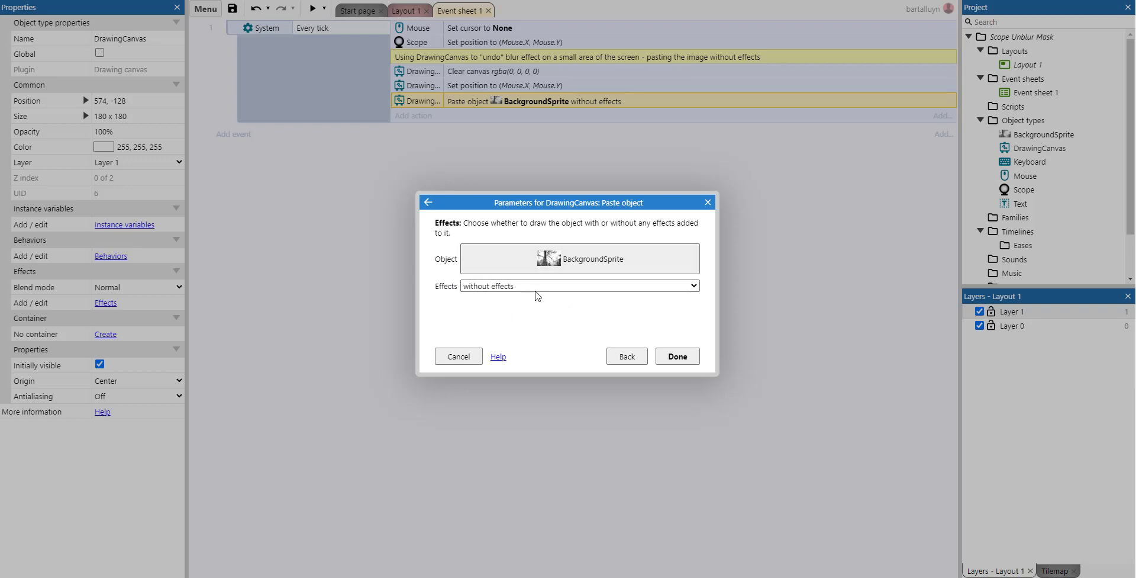
pyautogui.moveTo(550, 296)
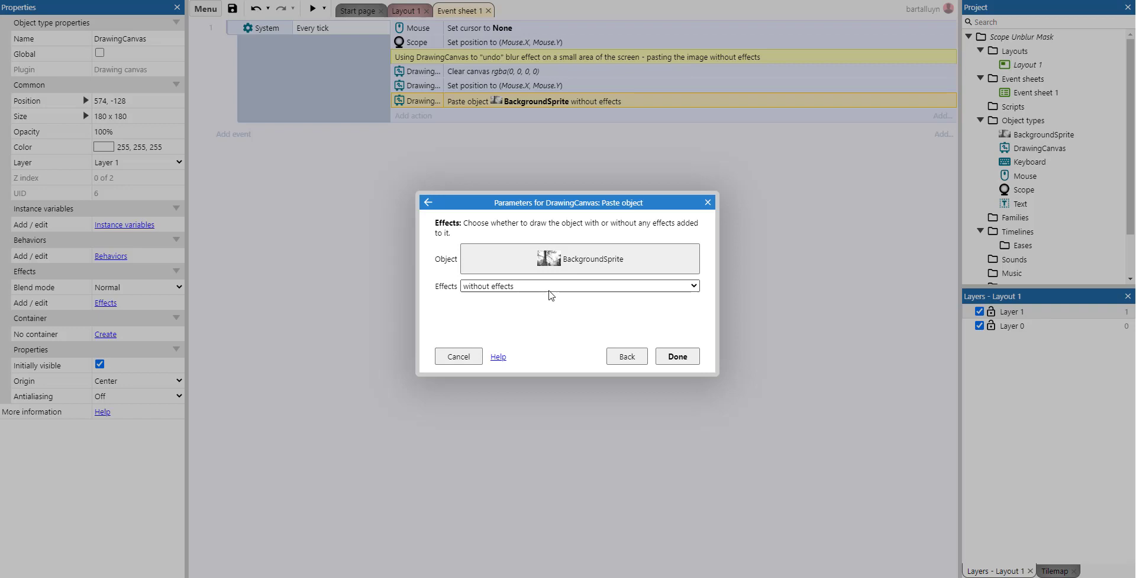
pyautogui.click(676, 355)
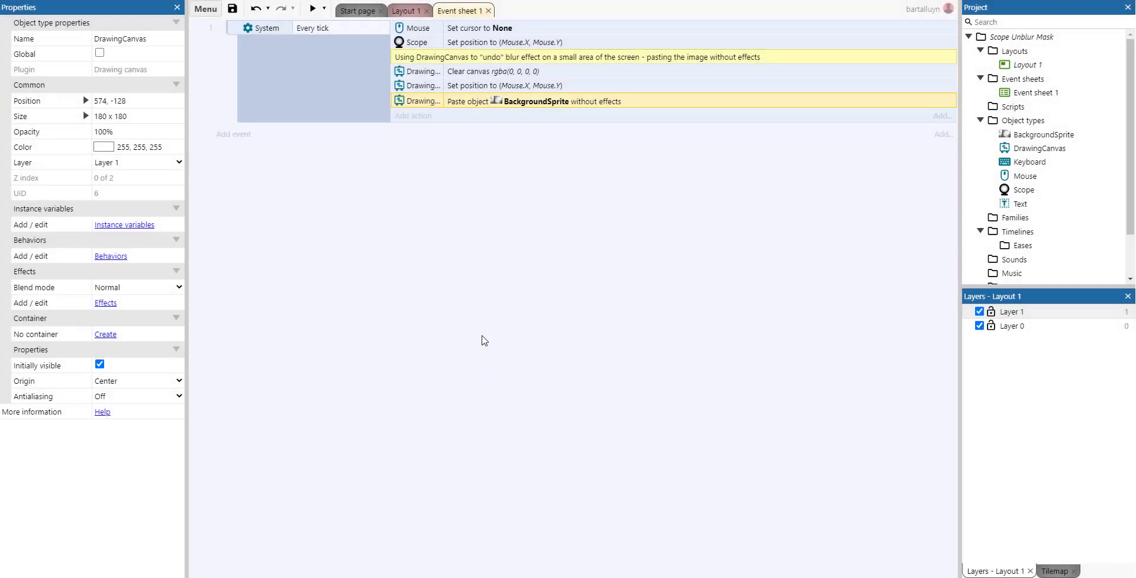
pyautogui.click(311, 9)
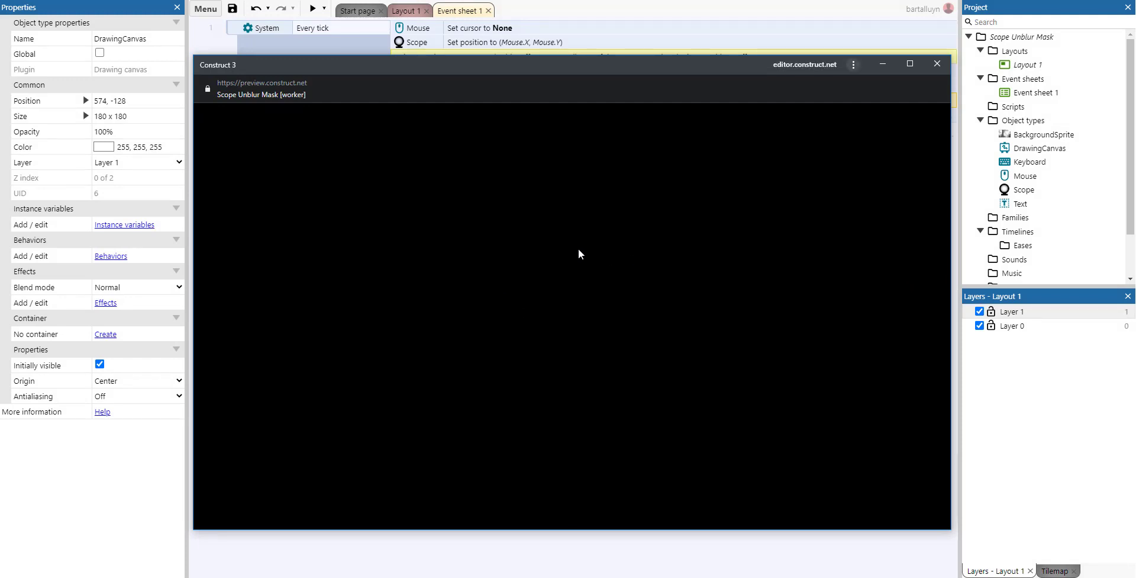
pyautogui.moveTo(574, 251)
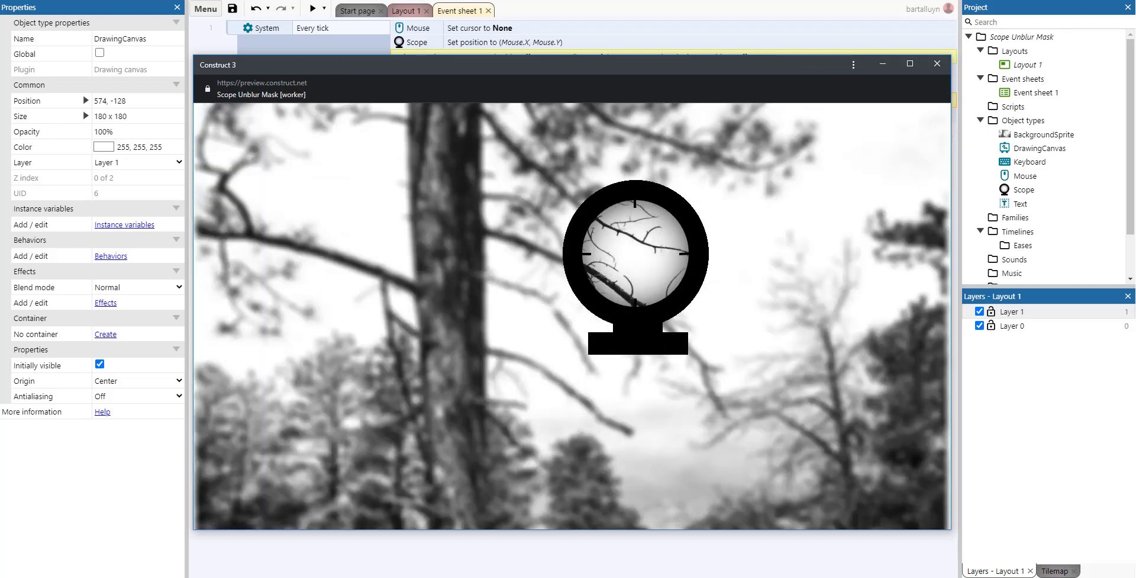
pyautogui.moveTo(562, 278)
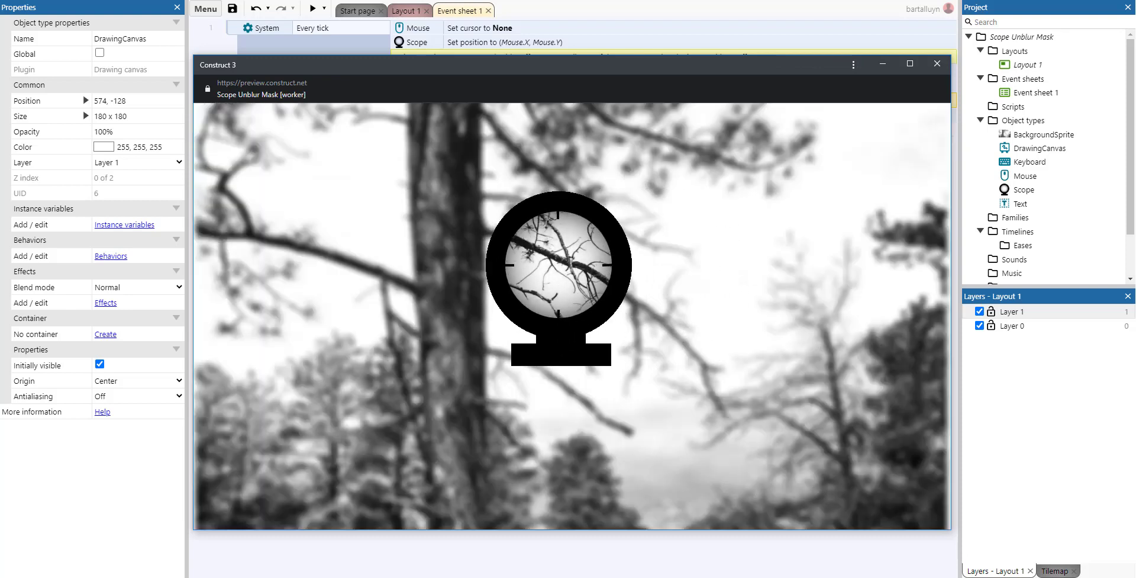
pyautogui.moveTo(653, 261)
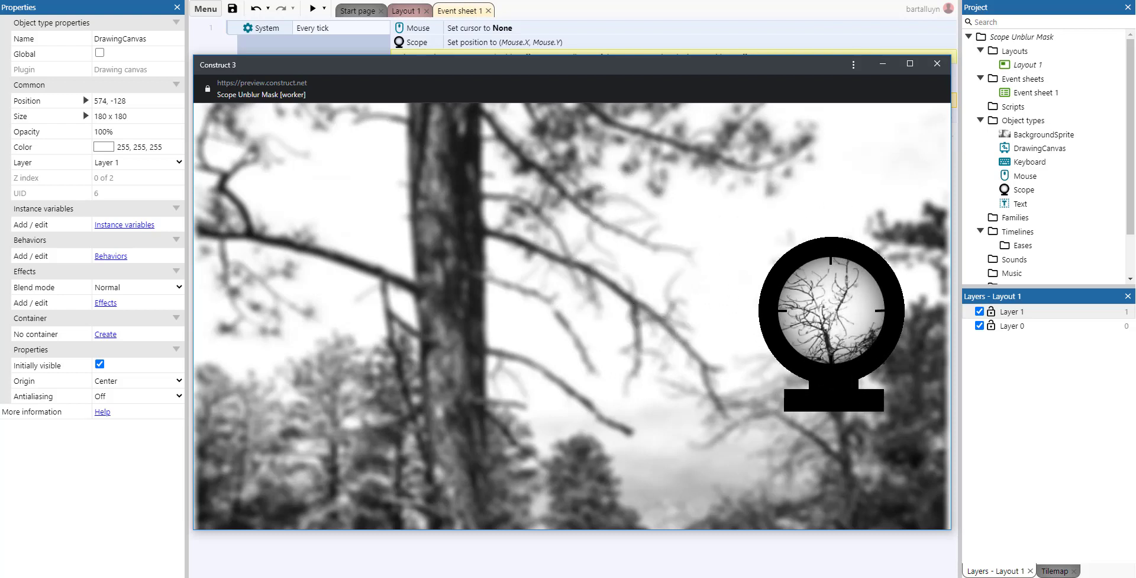
pyautogui.moveTo(904, 87)
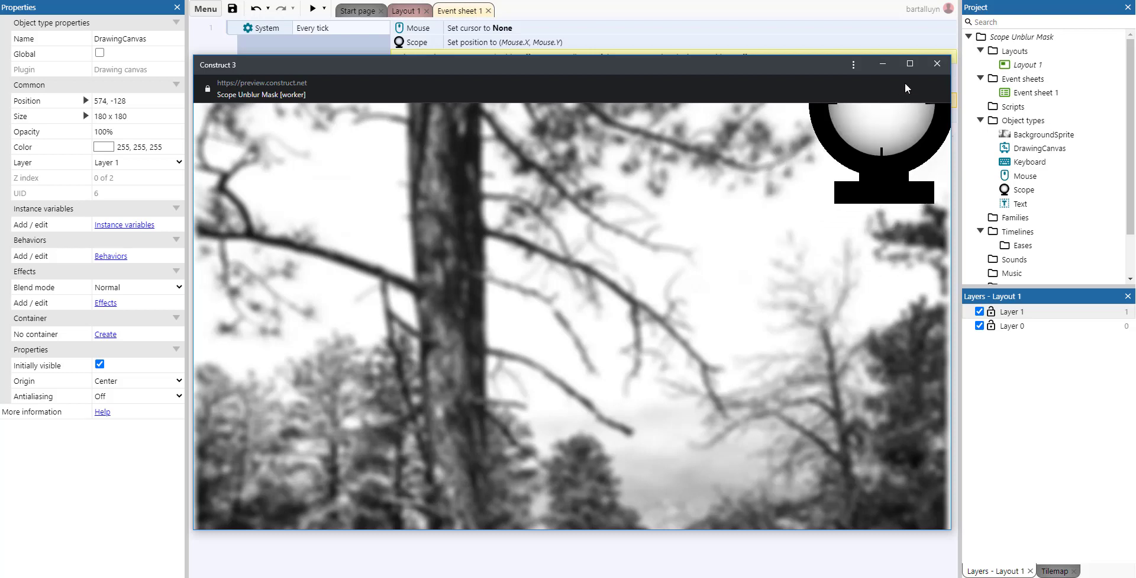
pyautogui.moveTo(777, 74)
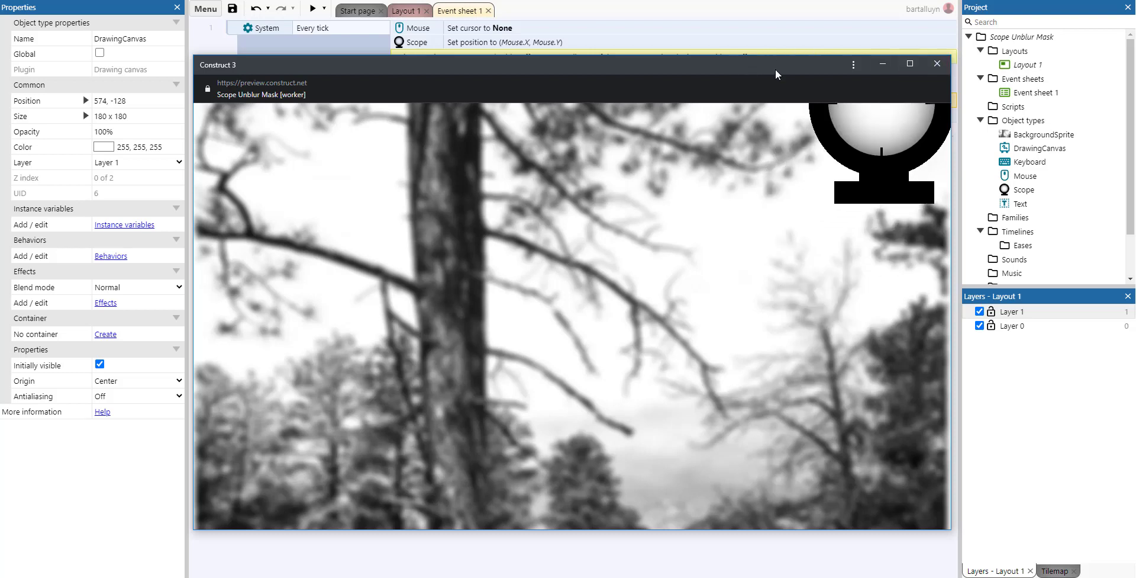
pyautogui.moveTo(936, 63)
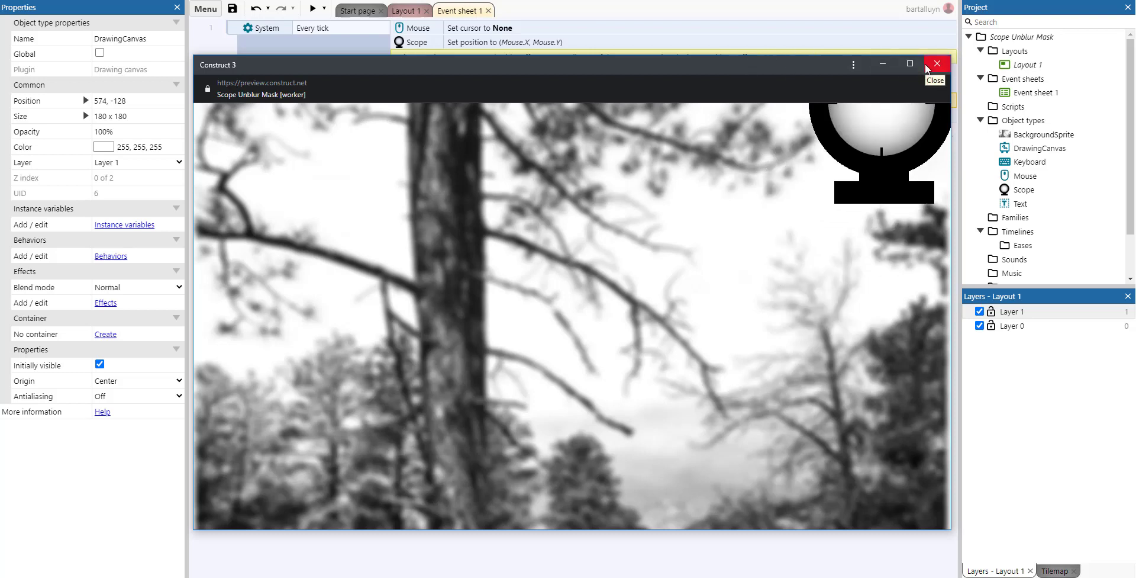
pyautogui.click(936, 64)
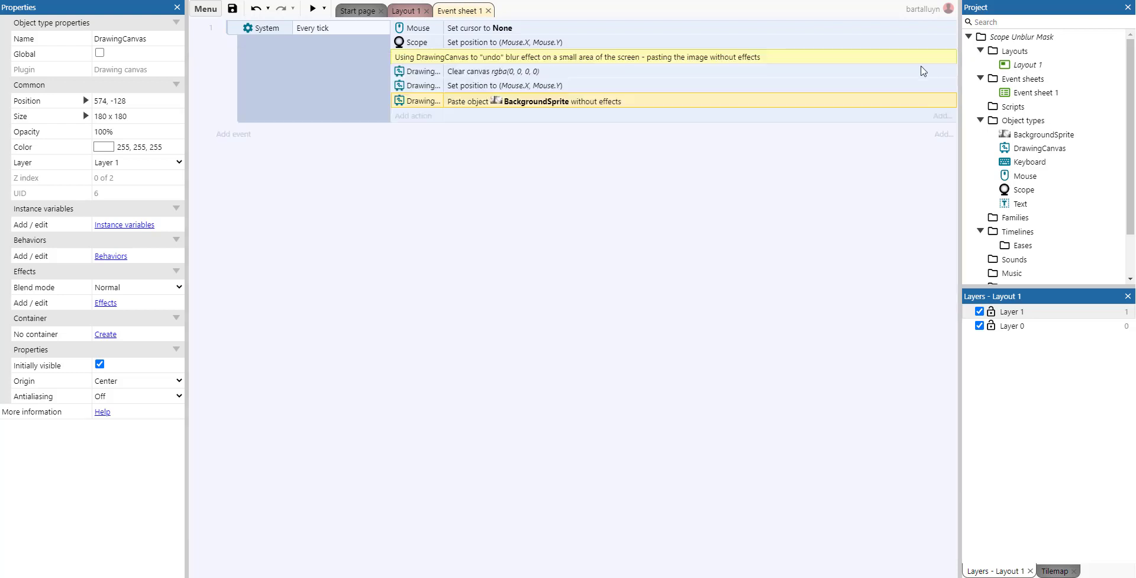
pyautogui.click(505, 86)
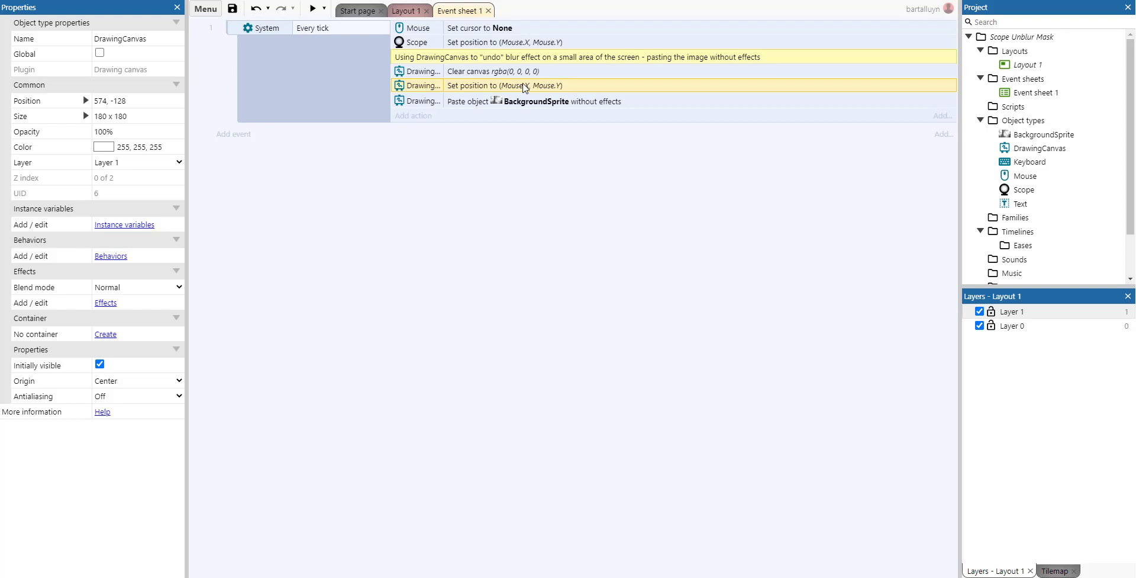
pyautogui.moveTo(423, 169)
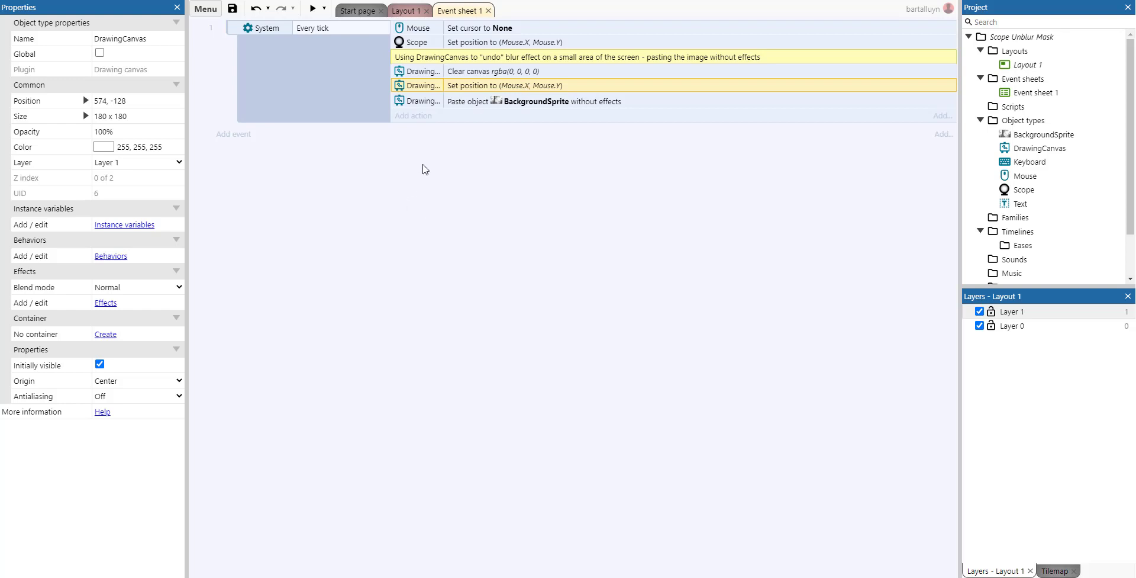
pyautogui.moveTo(509, 90)
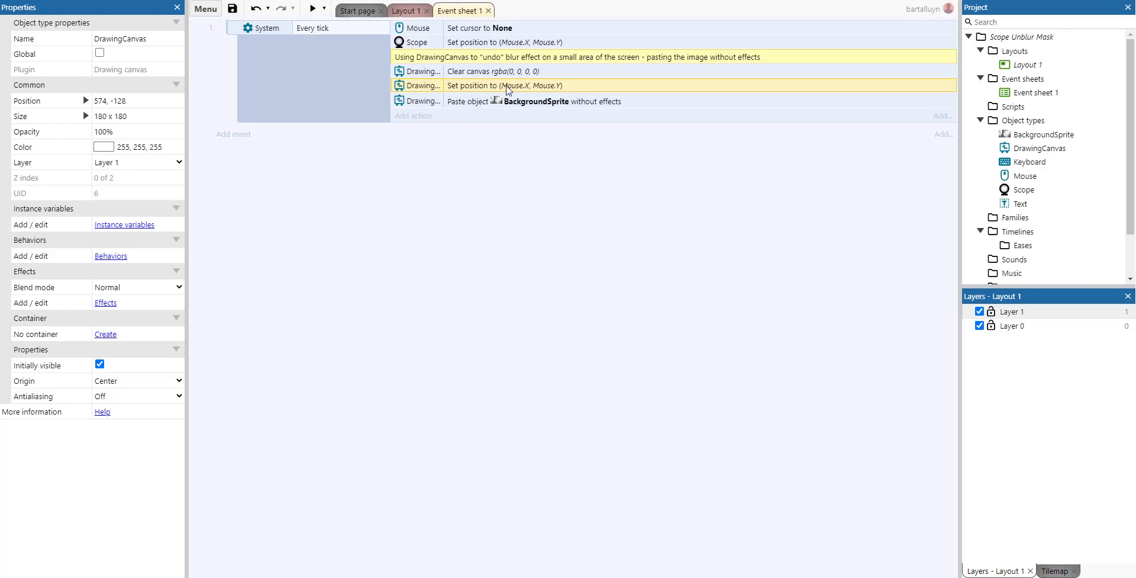